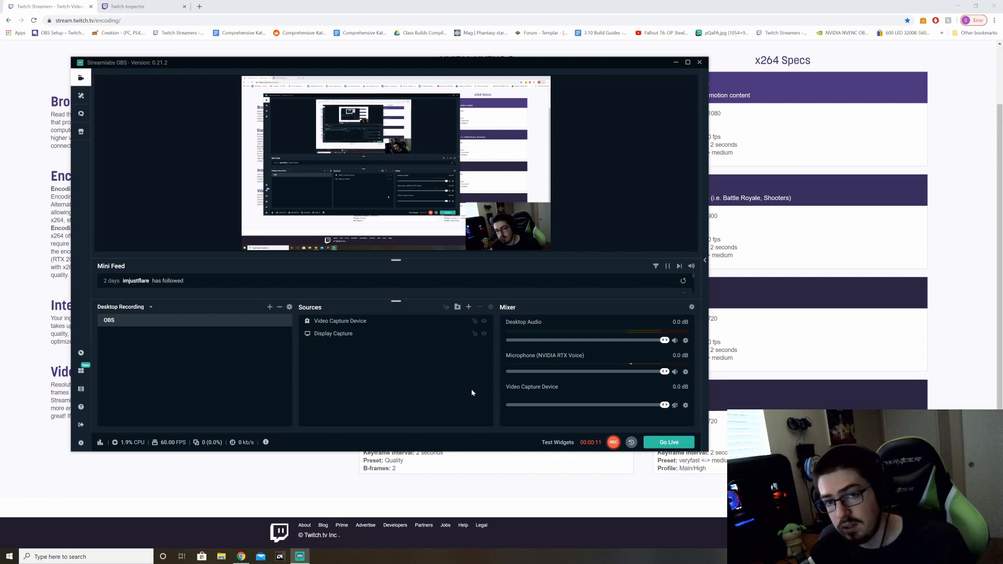
mouse_move(329, 390)
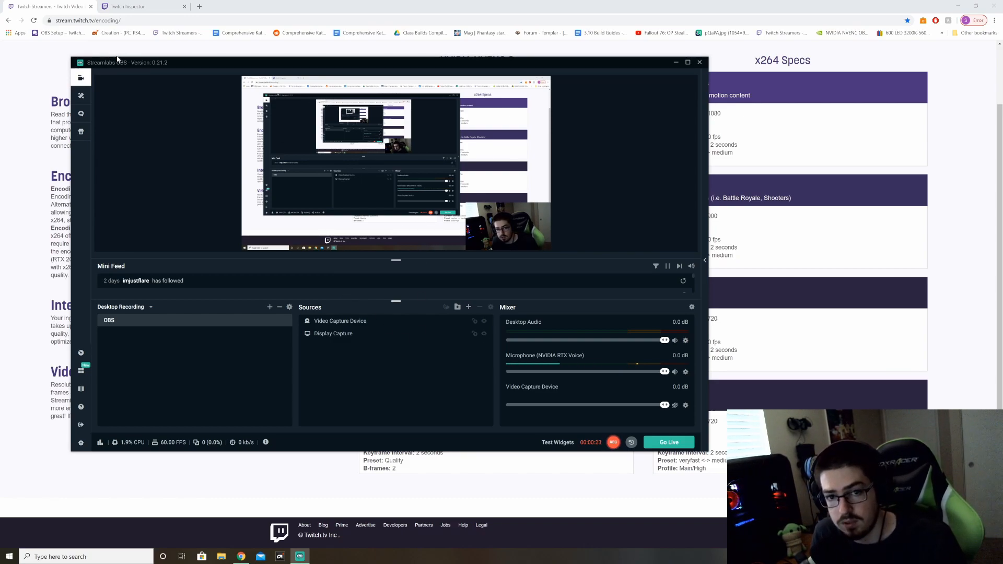
mouse_move(170, 223)
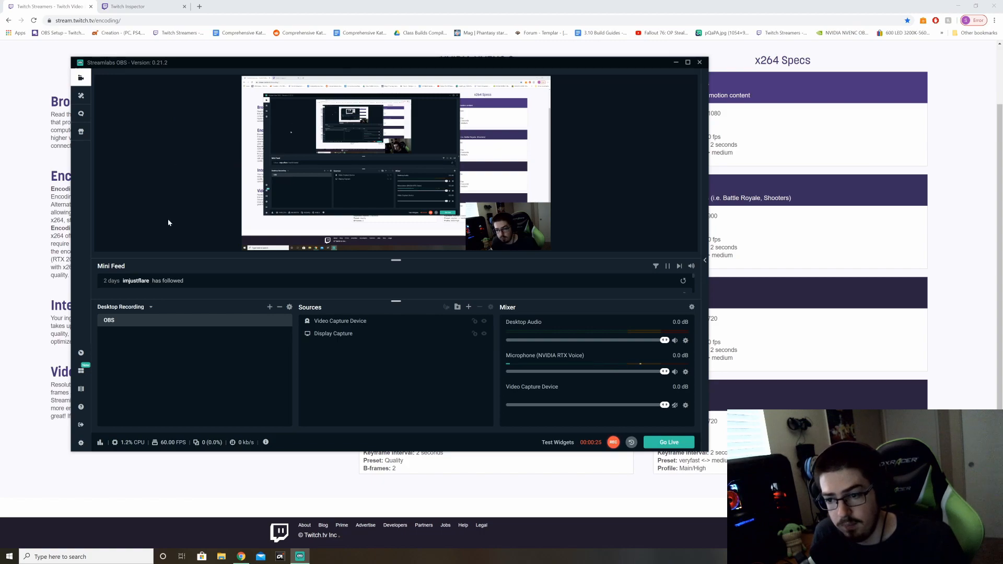
mouse_move(211, 205)
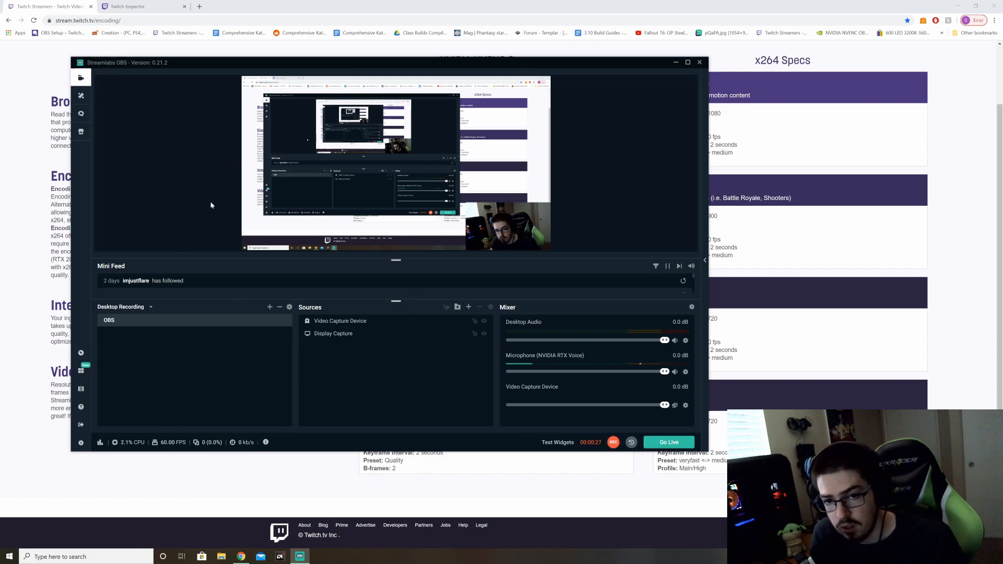
mouse_move(136, 84)
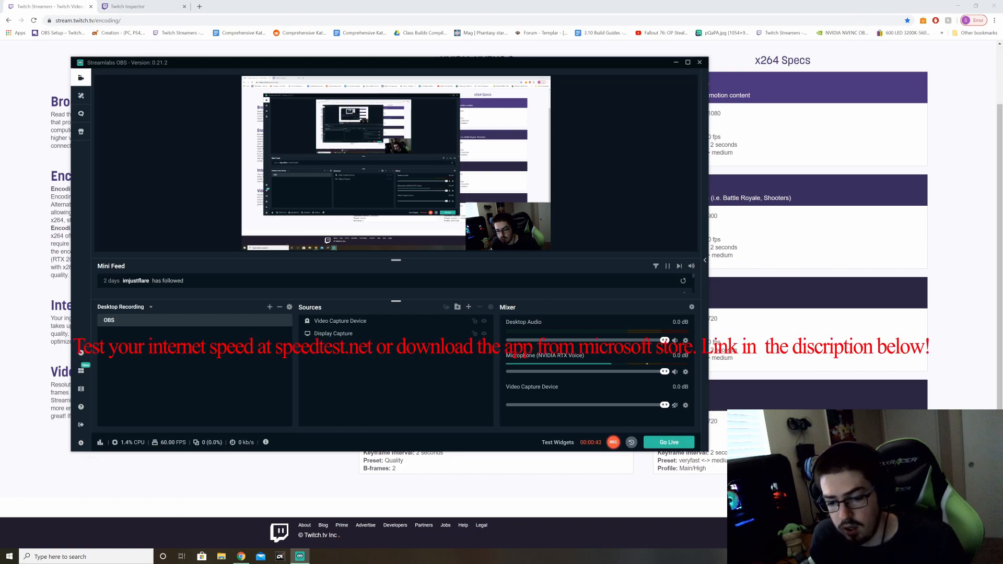
Launch Speedtest from Windows search and run a test: 12 ms ping, 476.15 down, 23.47 up
text(speedtest)
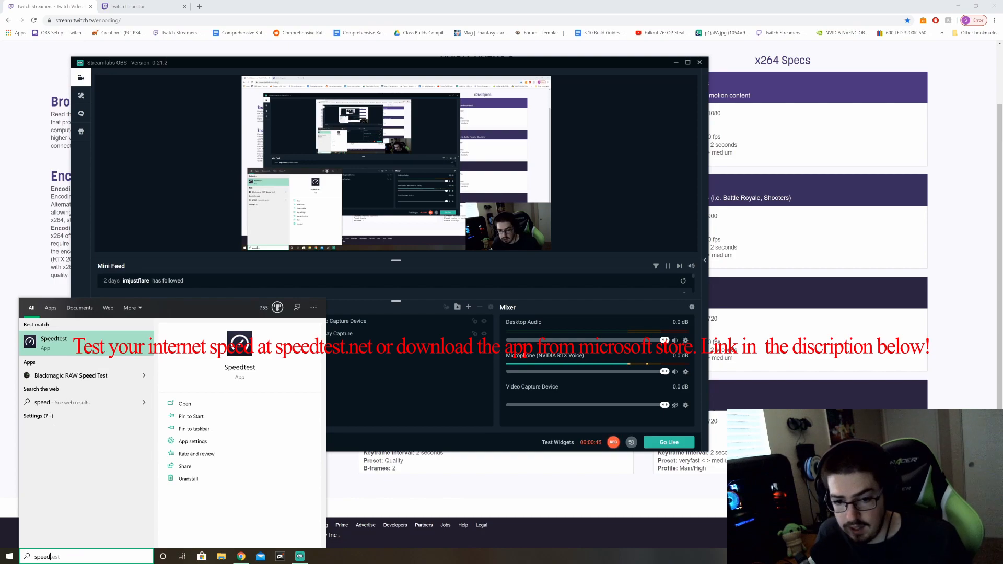
click(184, 403)
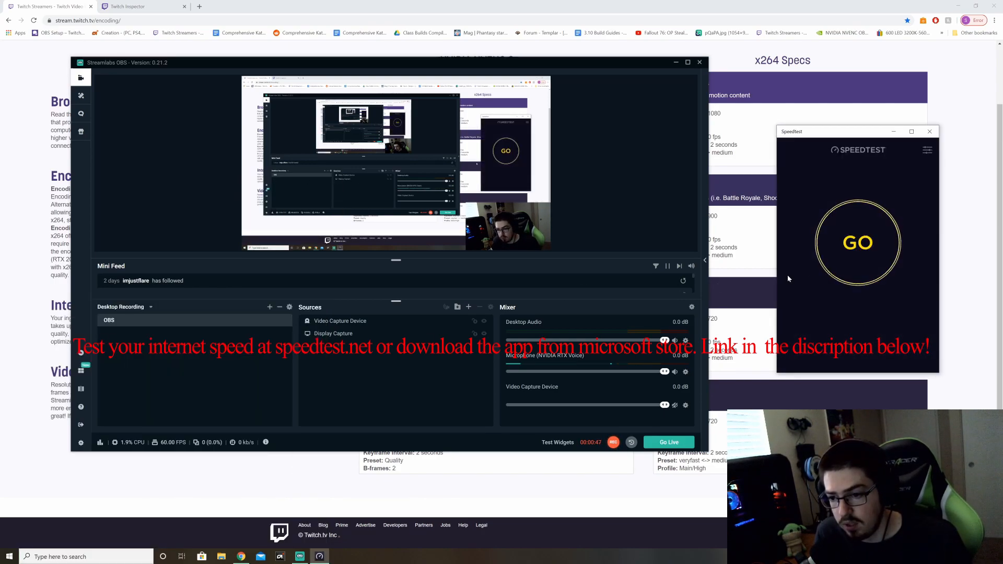
click(857, 241)
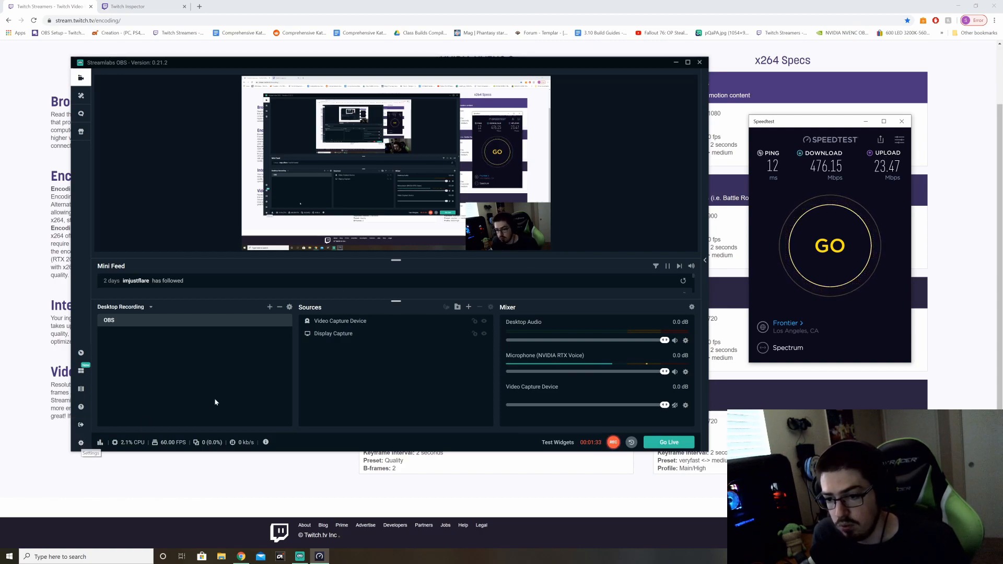
Show the Output settings: Advanced mode, NVENC encoder, CBR rate control, 6000 bitrate
click(80, 442)
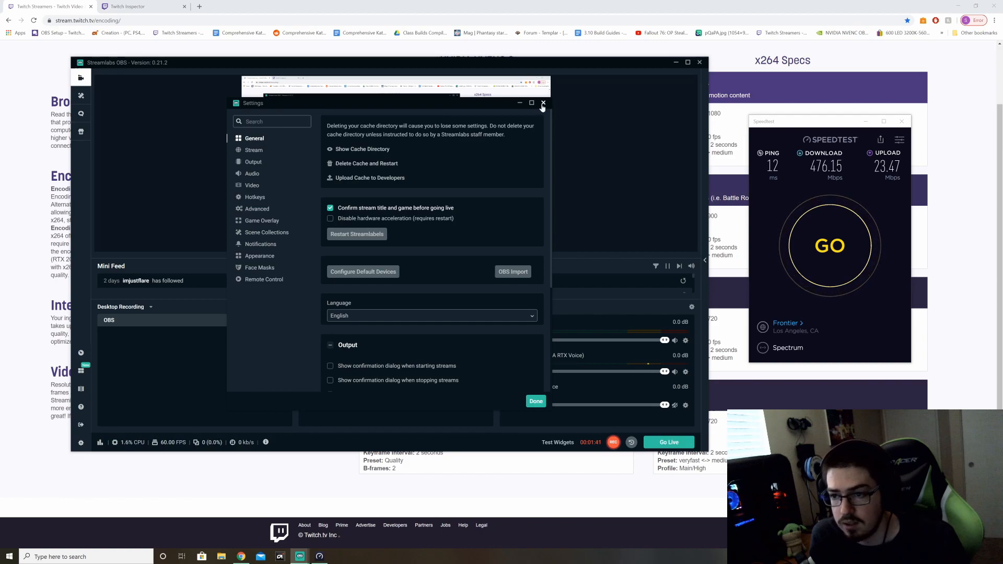
click(542, 103)
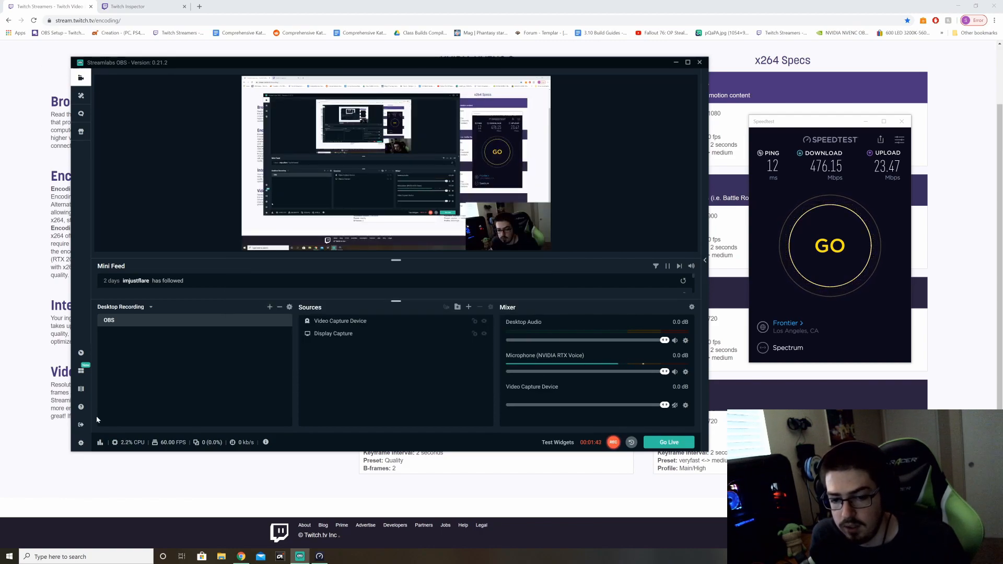
click(81, 442)
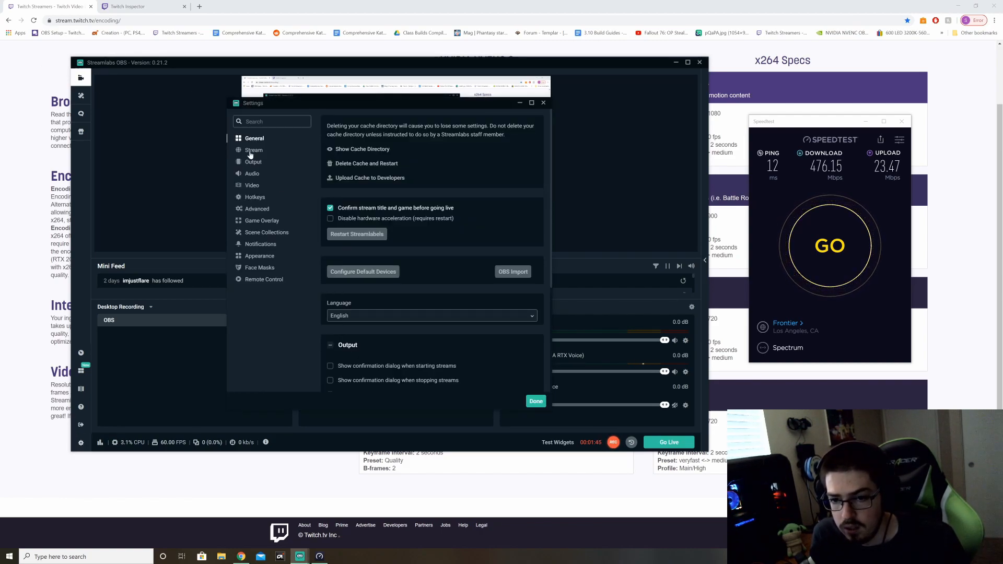
click(253, 161)
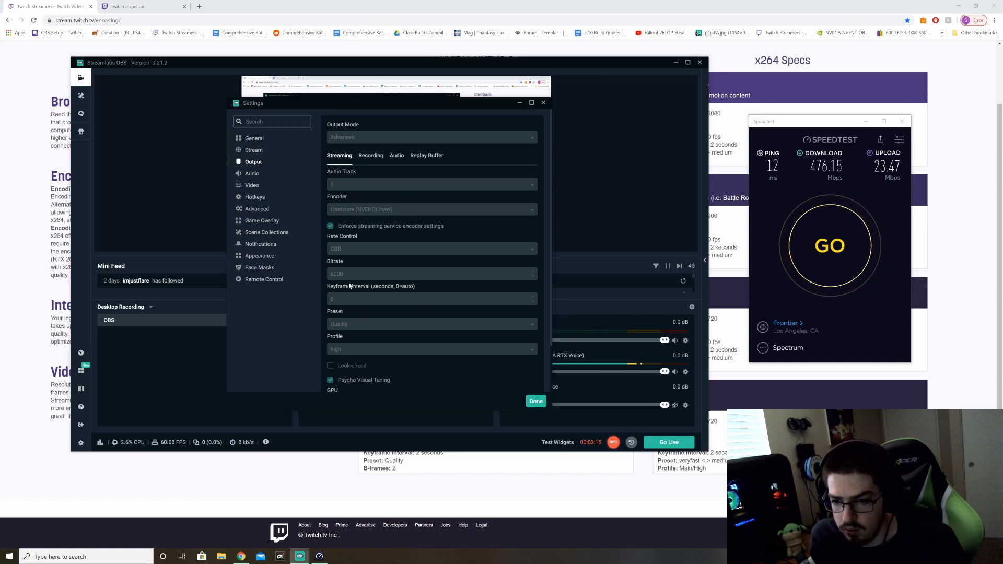
mouse_move(889, 255)
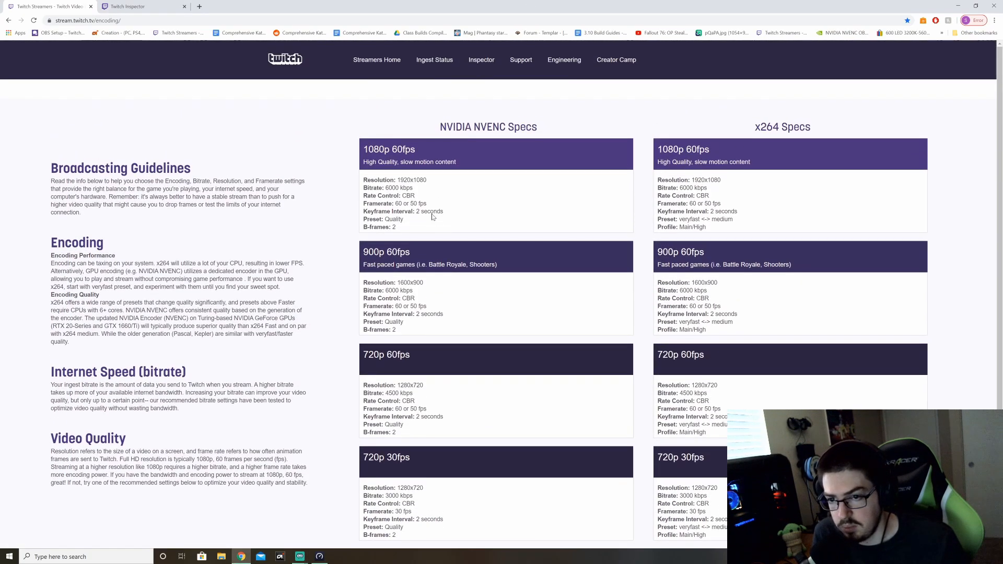
mouse_move(370, 160)
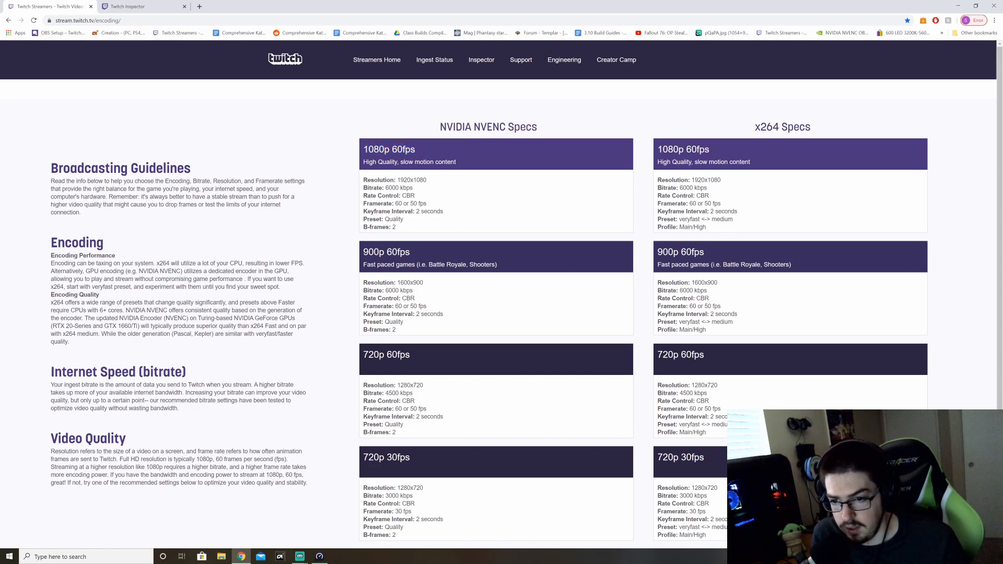
Highlight Twitch's 2-second keyframe interval in the 1080p 60fps NVENC specs
double_click(401, 204)
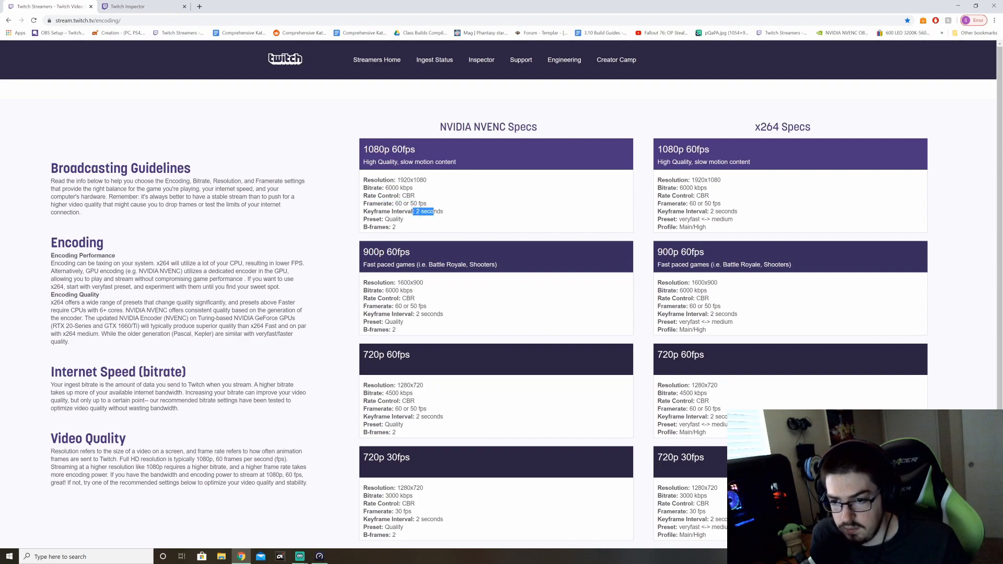
double_click(394, 219)
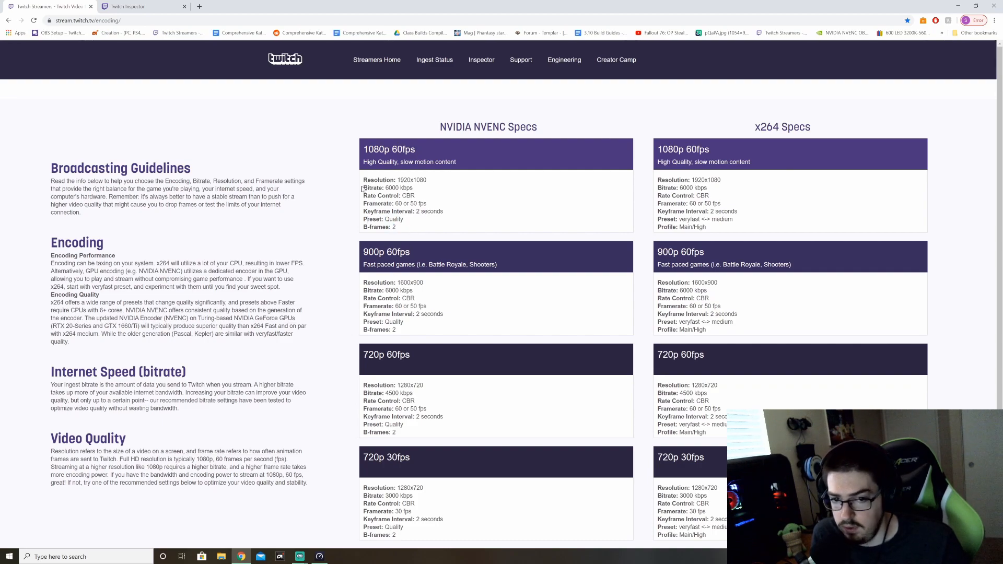
mouse_move(465, 213)
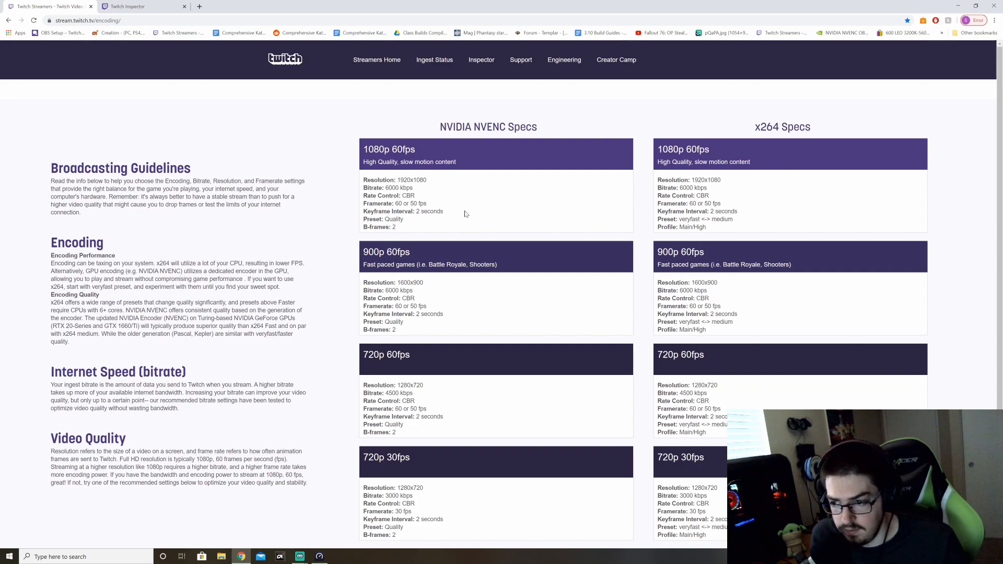
mouse_move(440, 202)
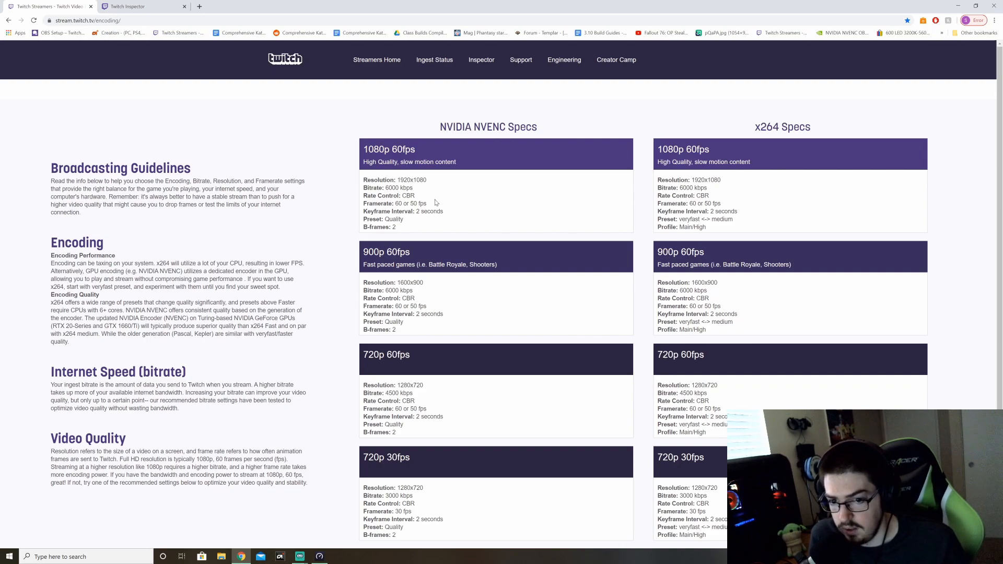
mouse_move(455, 240)
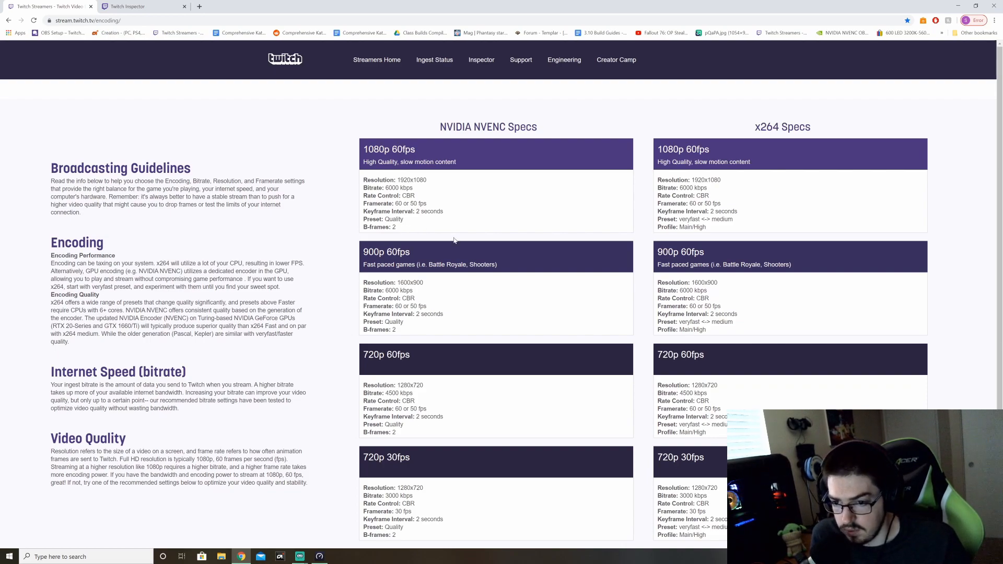
mouse_move(399, 169)
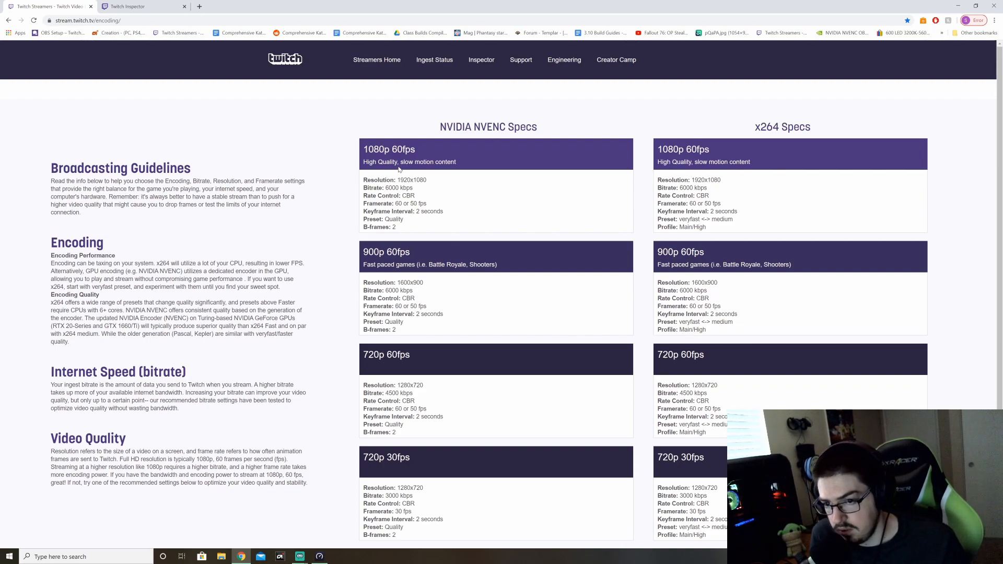
mouse_move(344, 155)
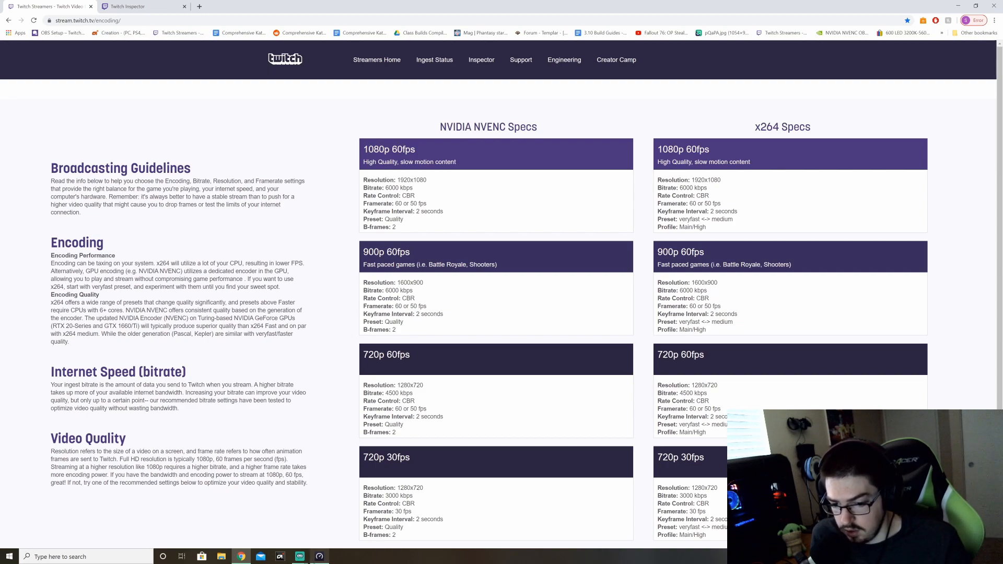
mouse_move(299, 556)
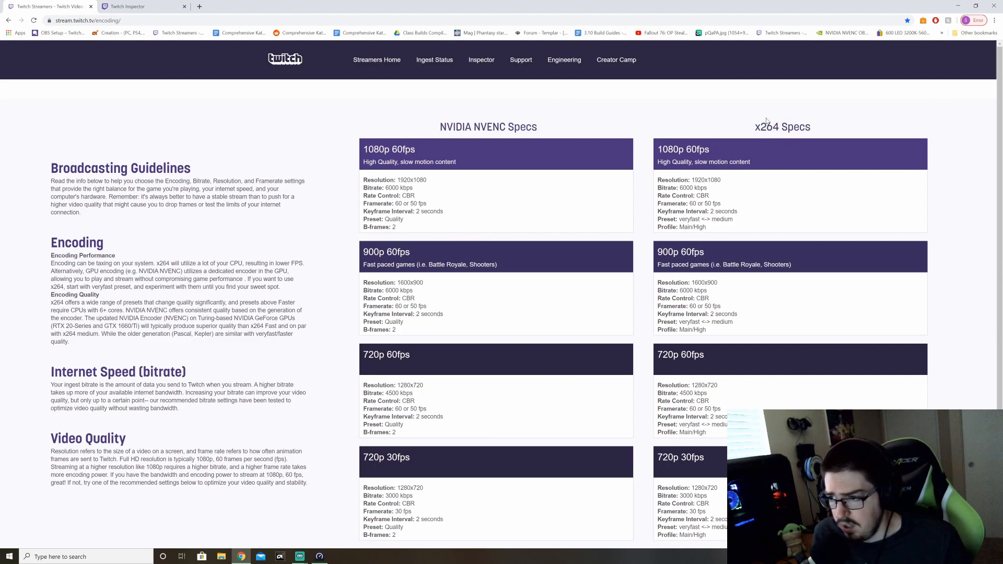
mouse_move(726, 145)
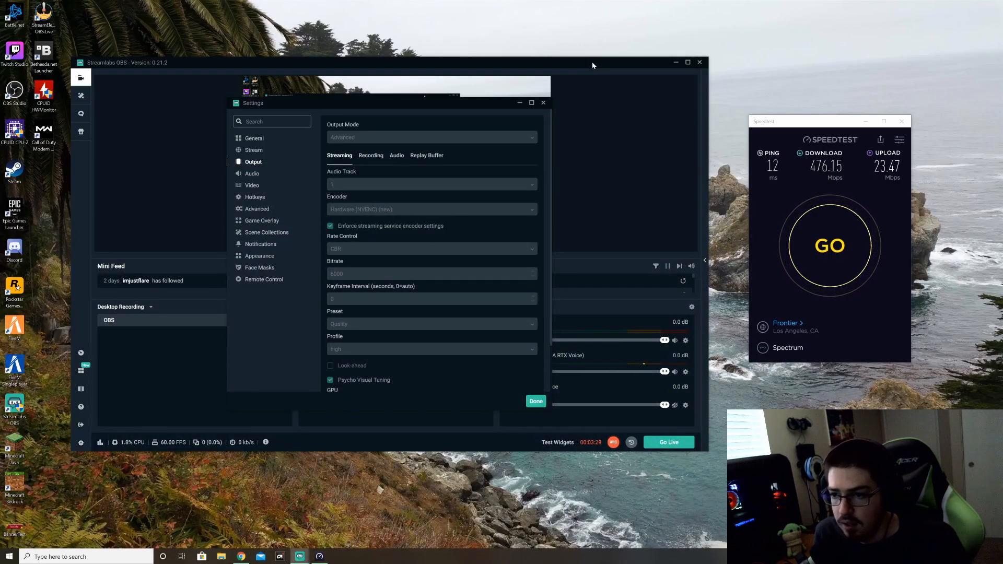
Close the settings and bring up the Streamlabs OBS desktop shortcut's context menu
click(535, 401)
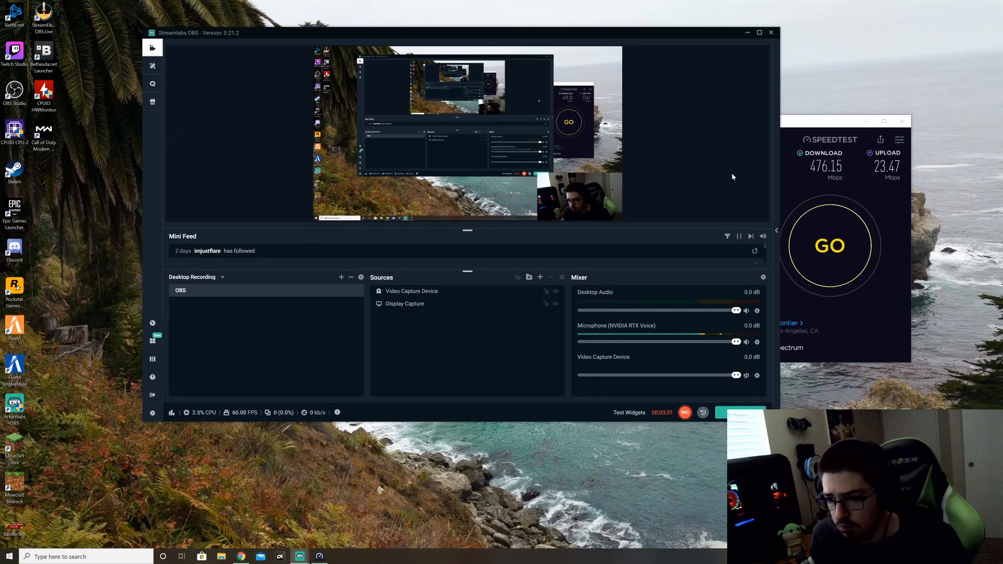
mouse_move(69, 423)
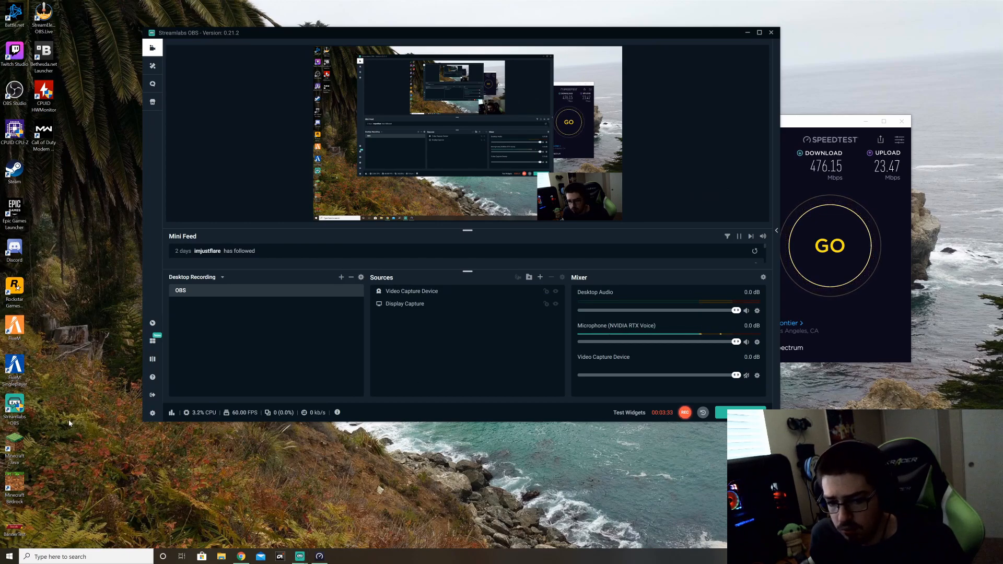
right_click(13, 409)
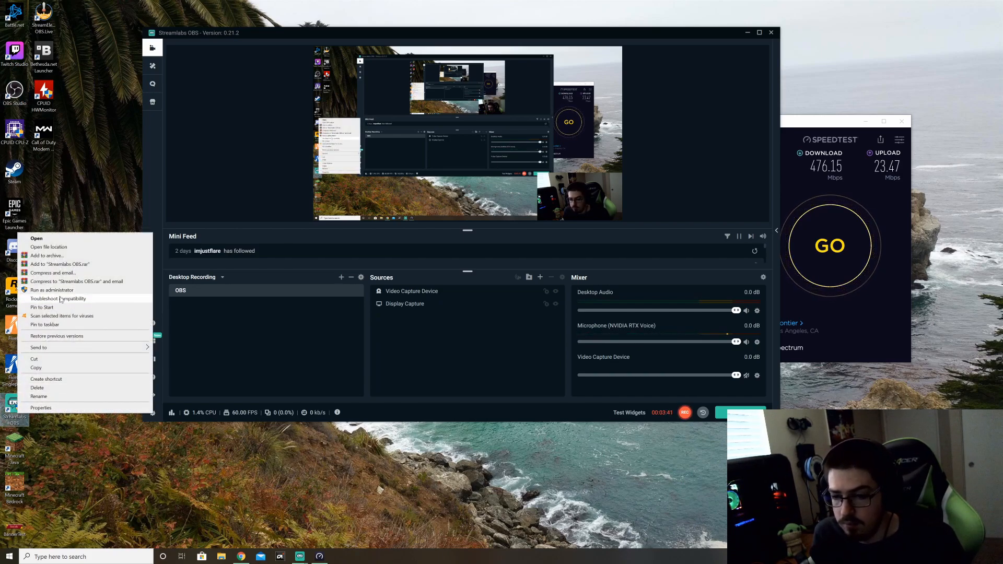
mouse_move(65, 321)
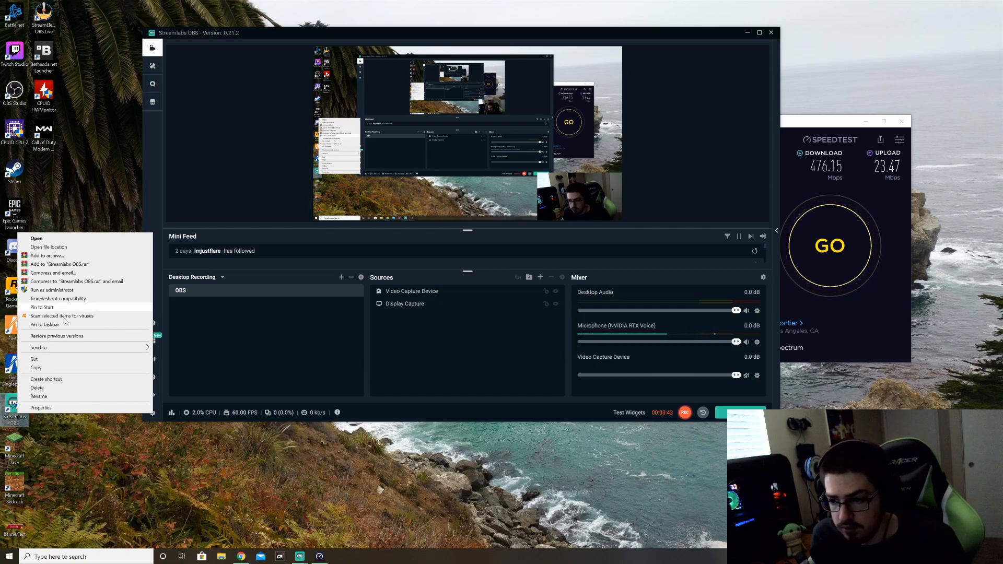
mouse_move(77, 289)
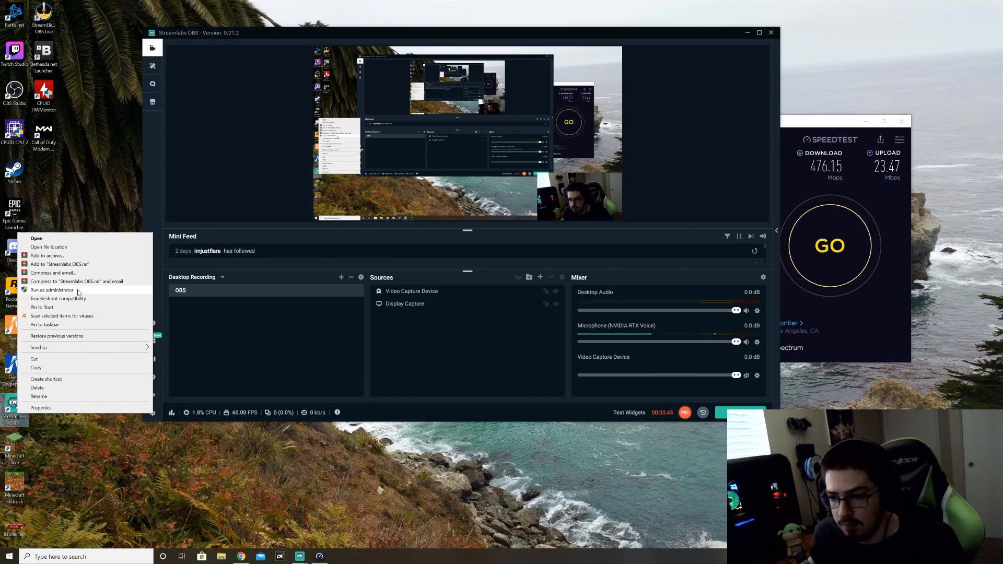
mouse_move(48, 312)
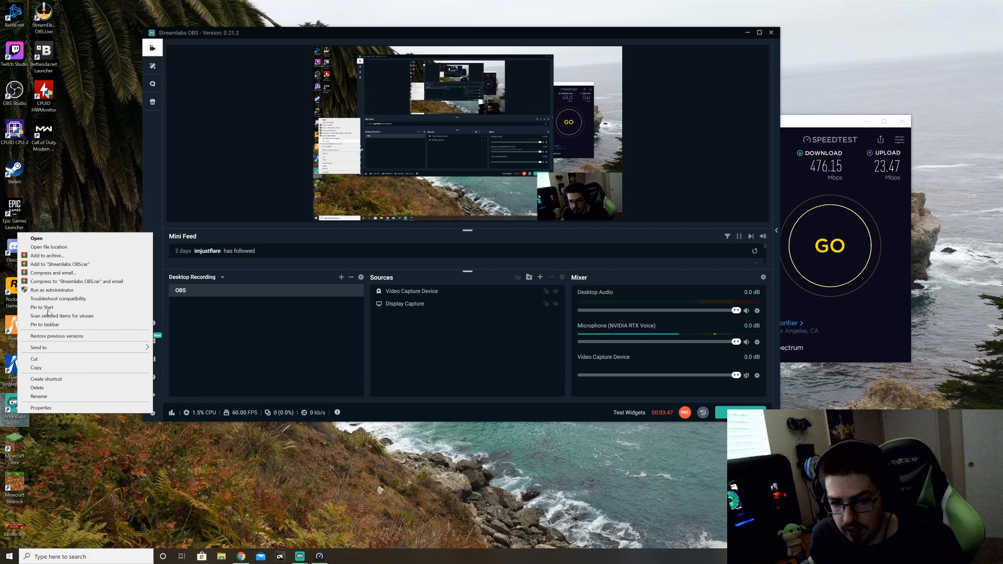
Confirm 'Run this program as an administrator' for all users in Compatibility and close the properties
click(40, 407)
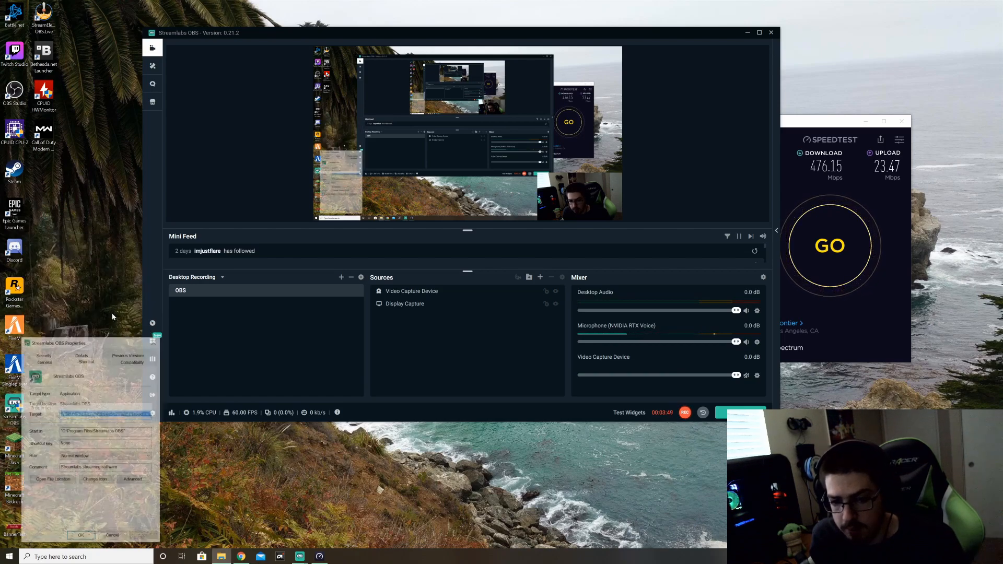
click(132, 361)
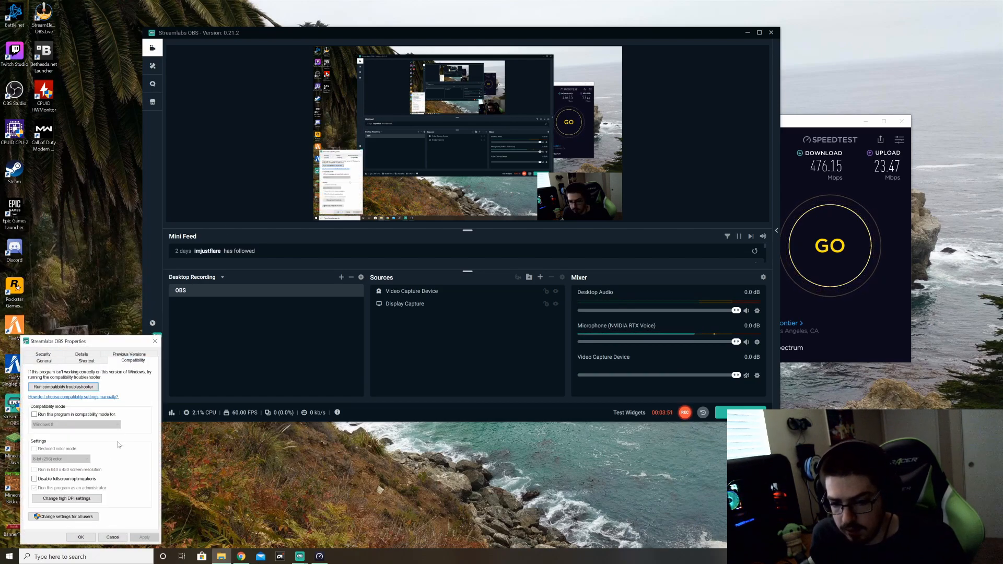
click(66, 516)
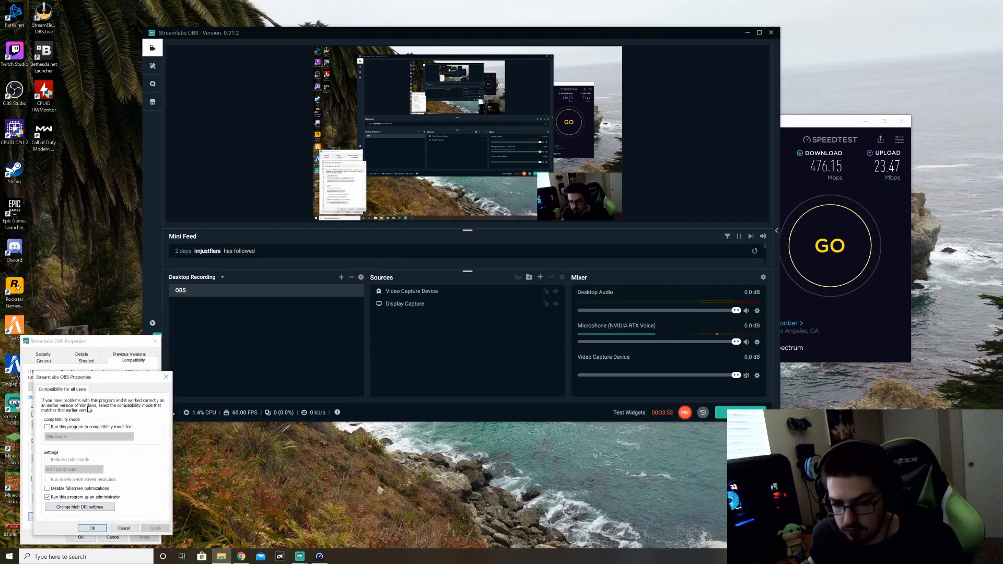
click(66, 516)
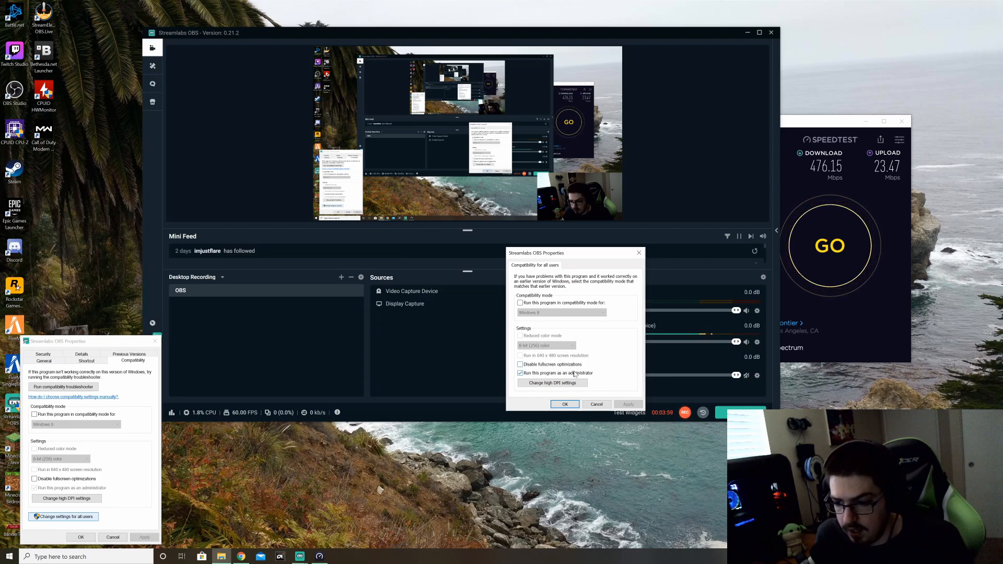
click(519, 373)
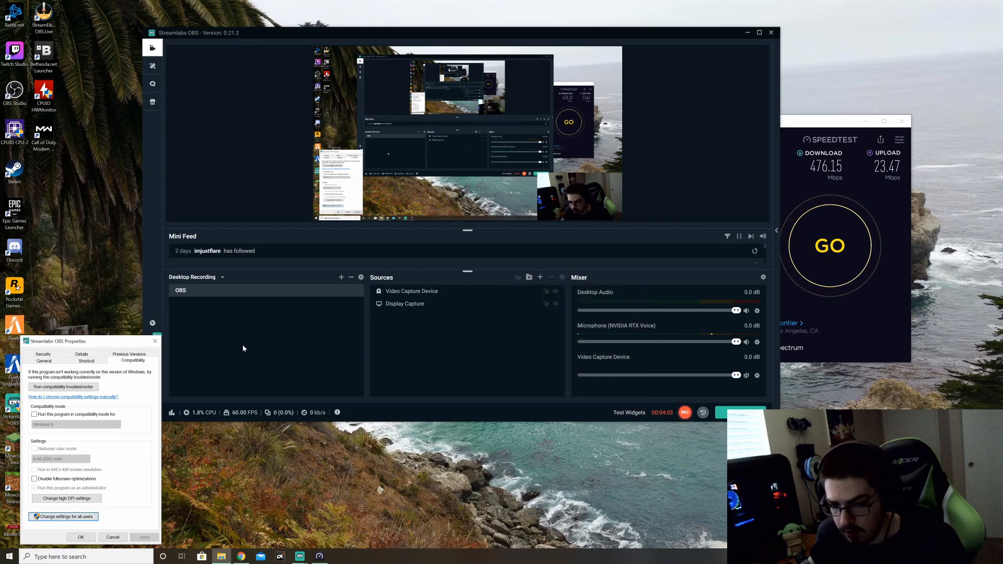
right_click(13, 416)
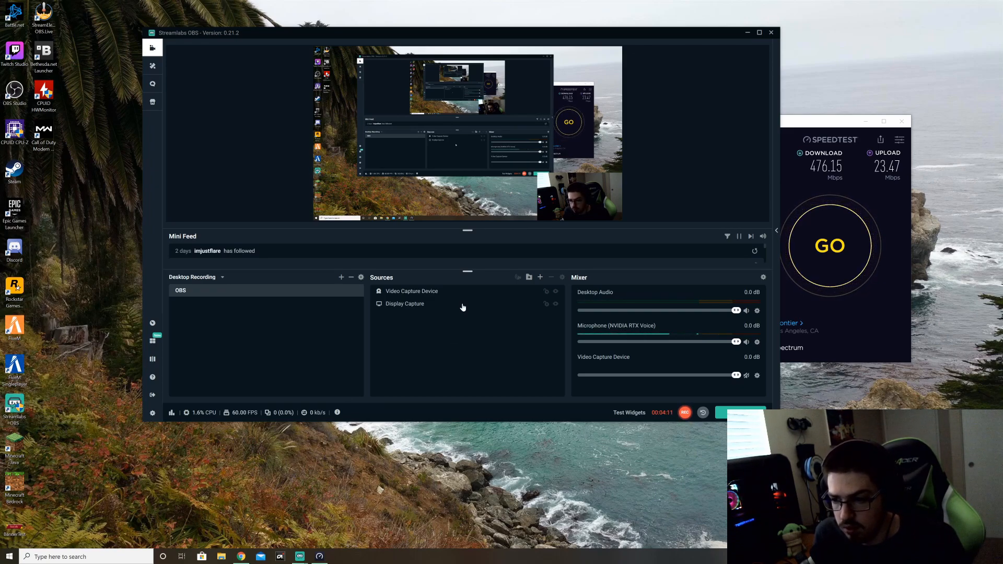
mouse_move(483, 342)
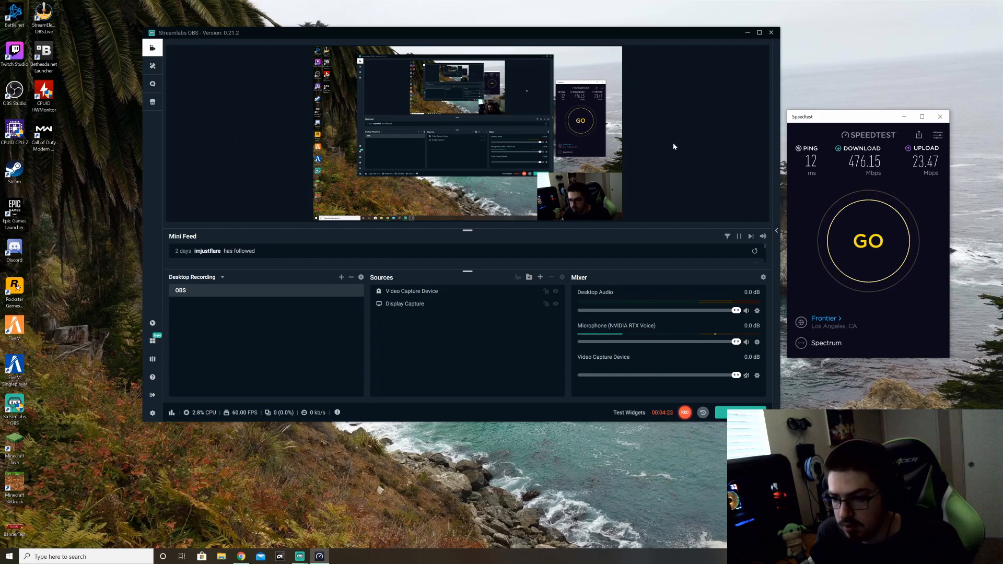
mouse_move(178, 133)
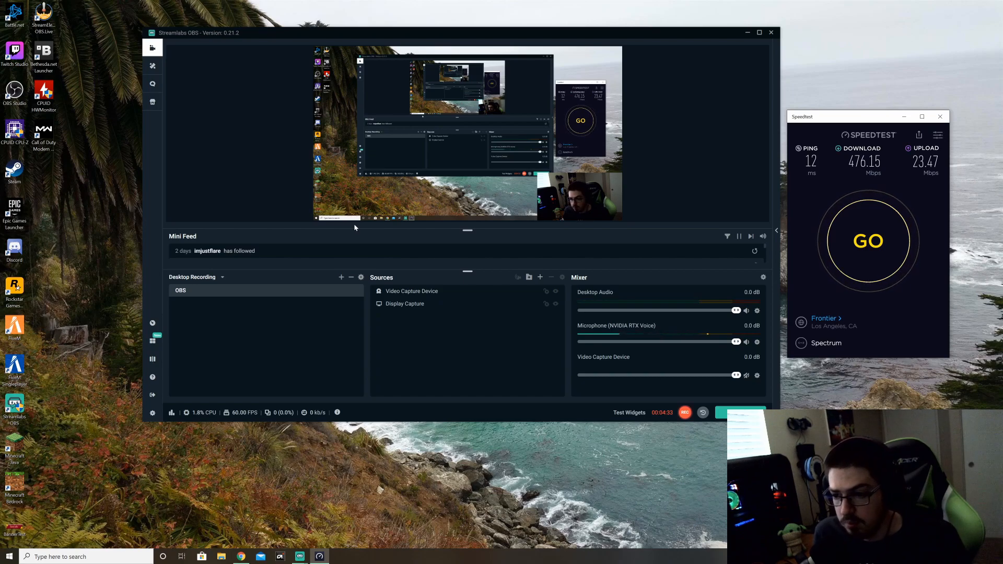
mouse_move(225, 128)
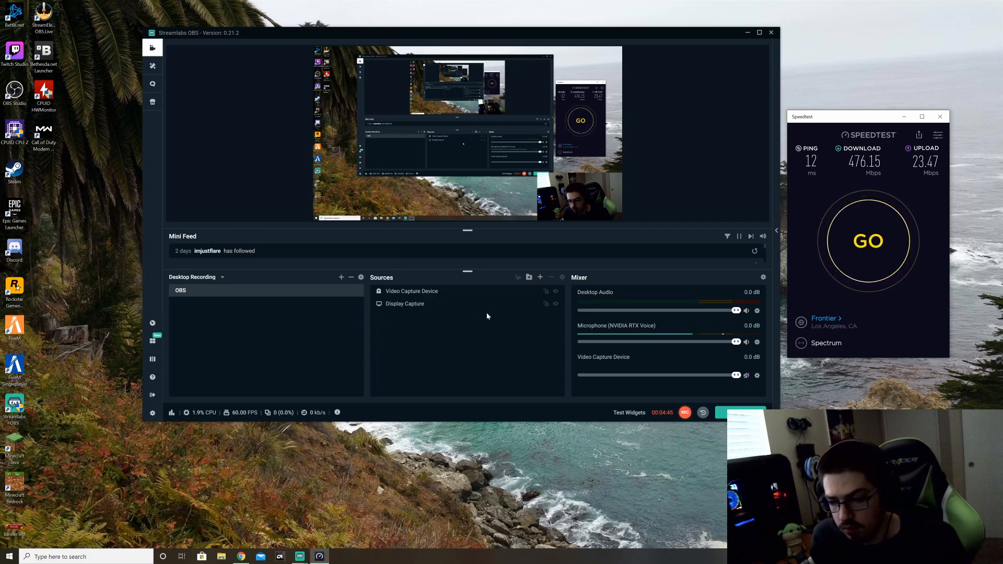
mouse_move(485, 353)
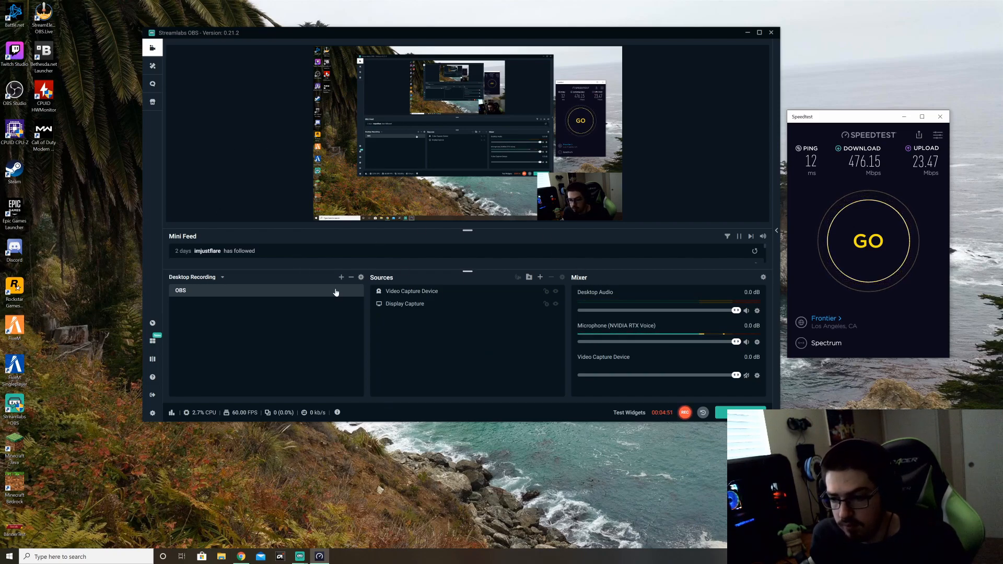
mouse_move(637, 223)
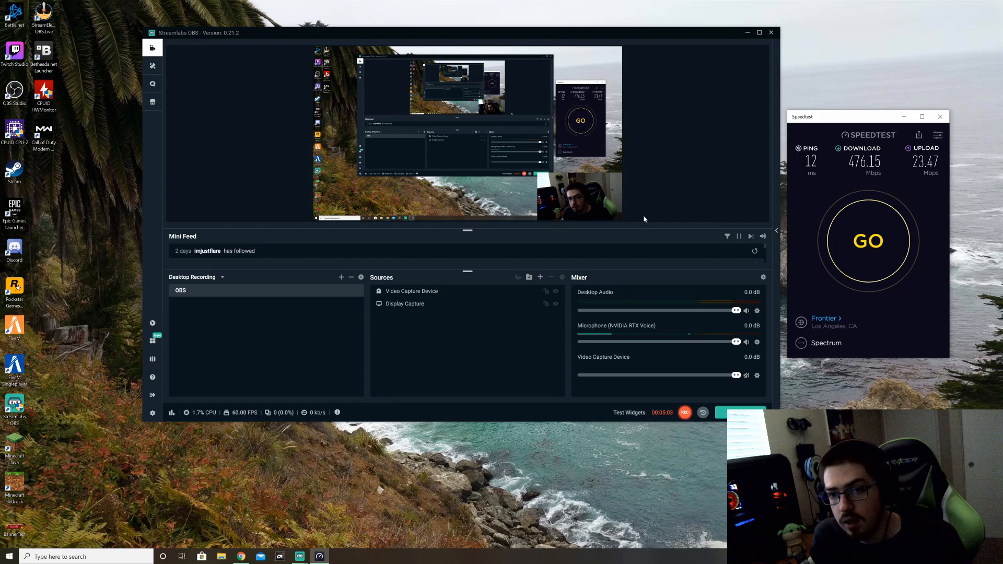
mouse_move(665, 190)
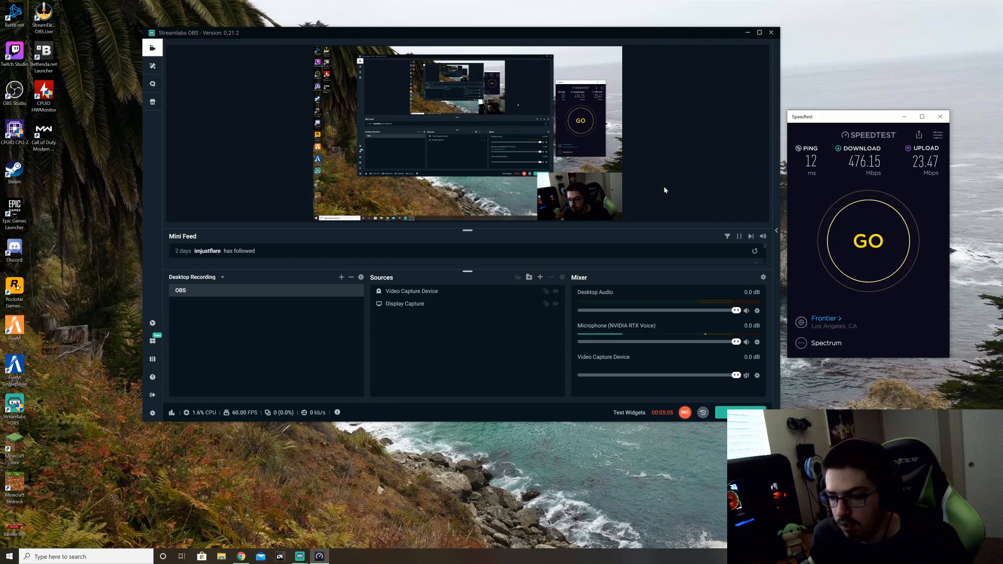
mouse_move(506, 245)
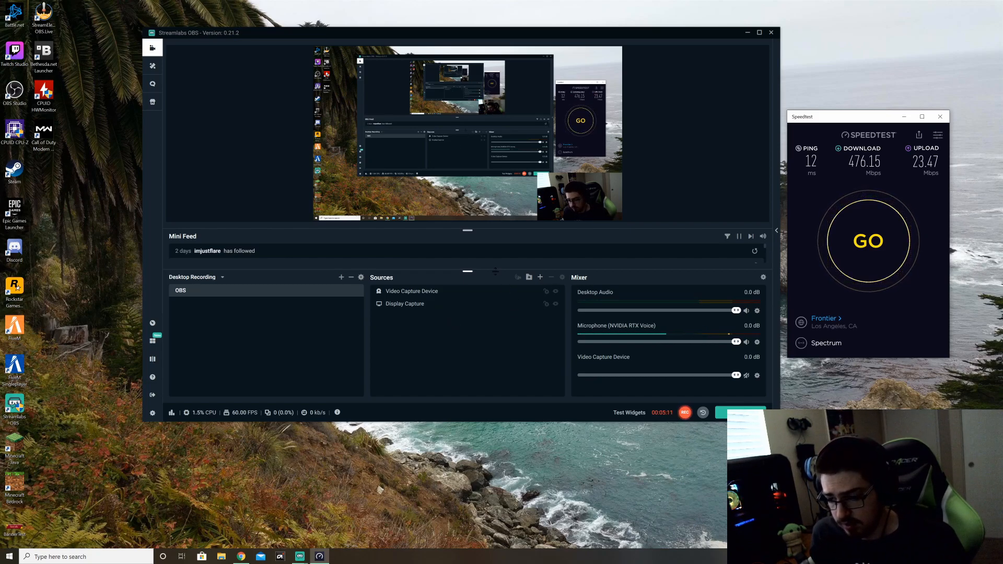
mouse_move(518, 277)
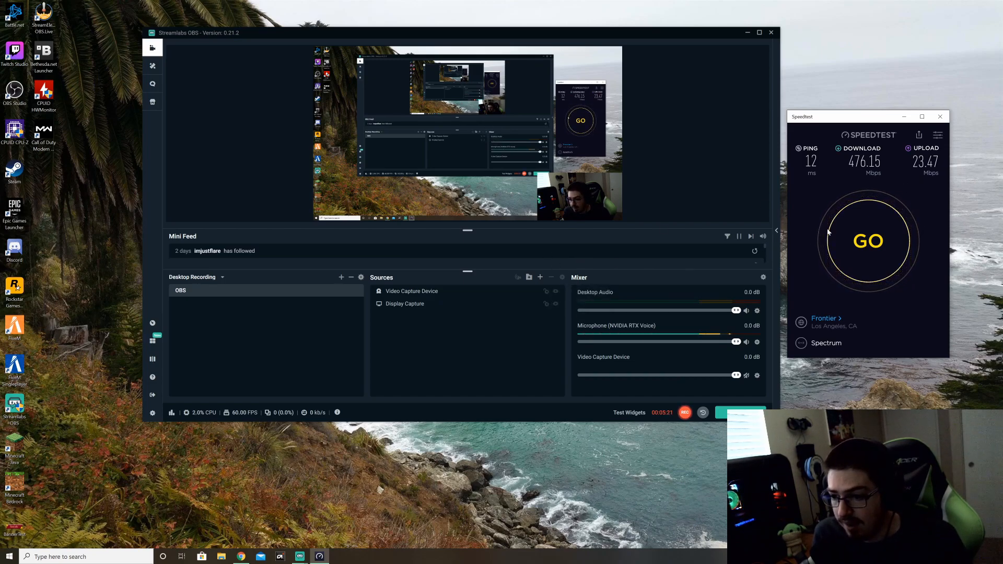
mouse_move(900, 190)
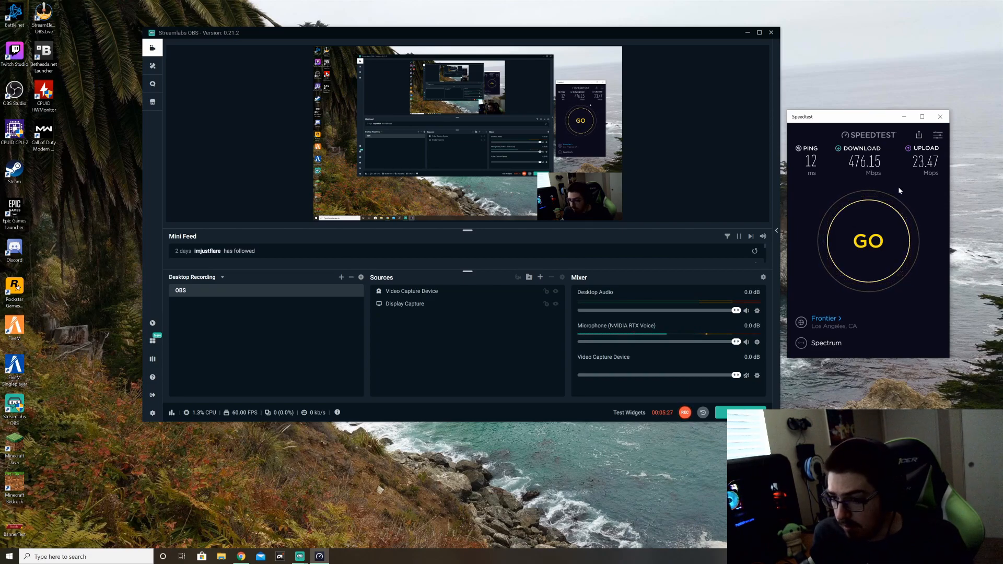
mouse_move(912, 181)
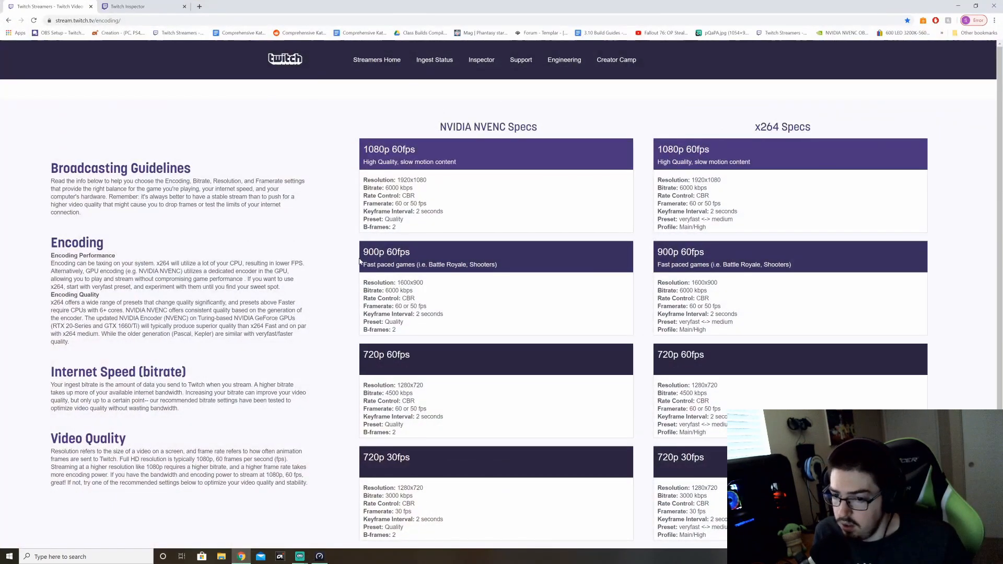
Highlight the 720p 60fps NVENC bitrate value and look further down the specs page
double_click(398, 290)
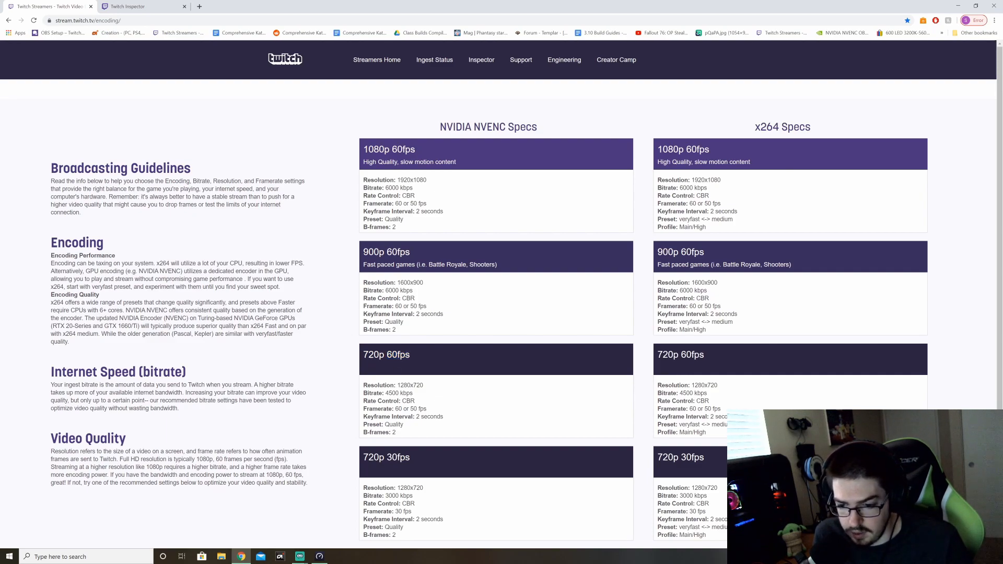
double_click(403, 393)
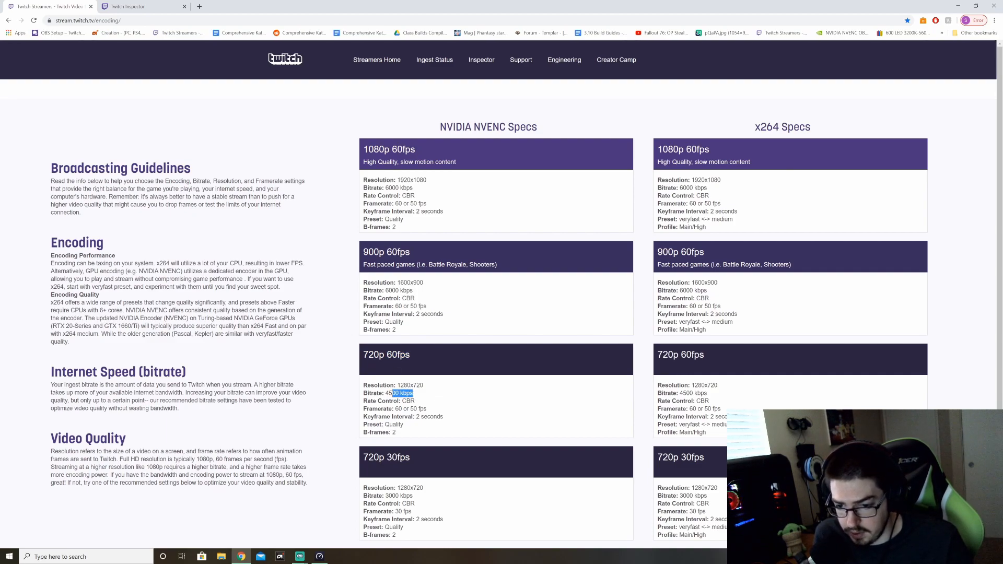
click(426, 394)
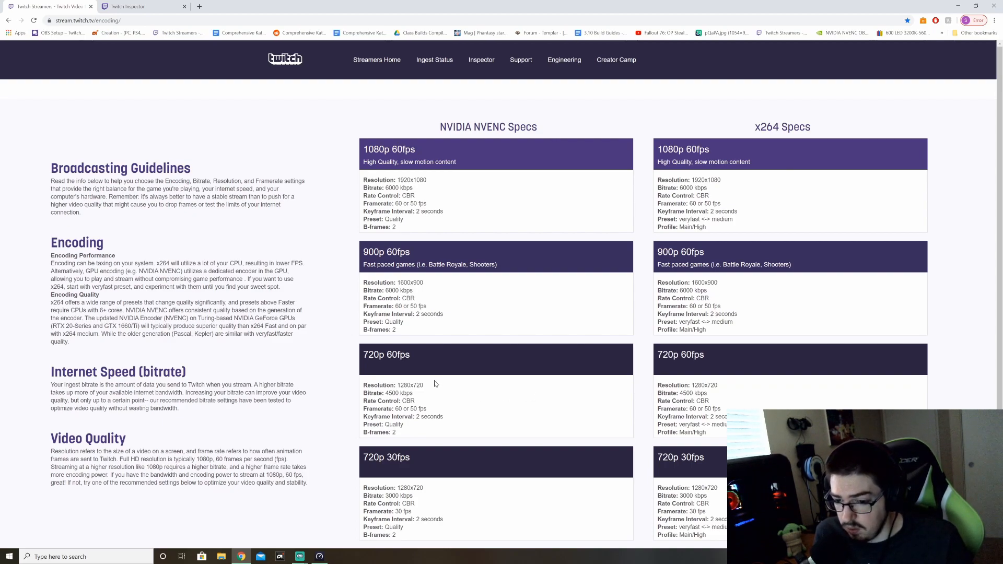
mouse_move(543, 401)
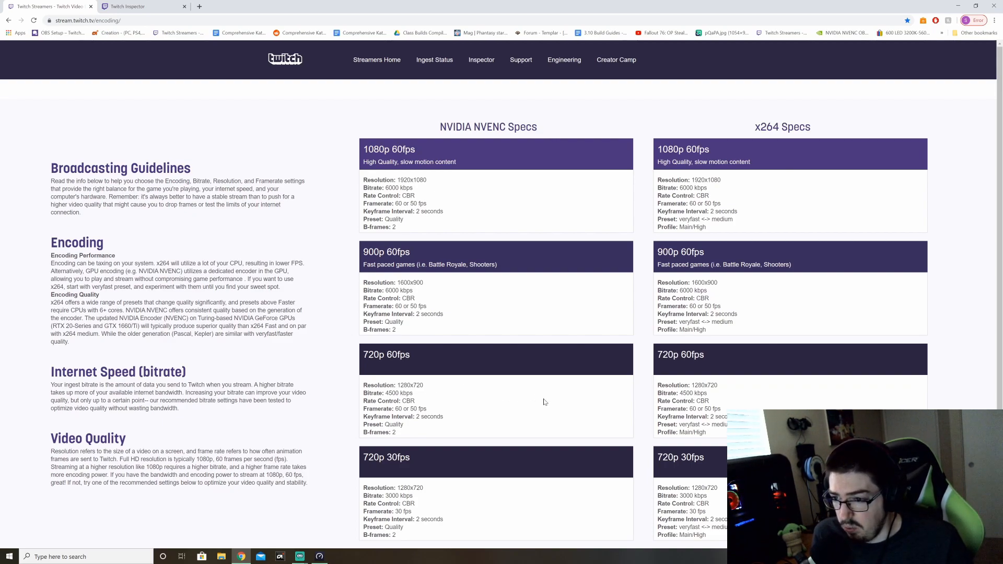
scroll(down, 3)
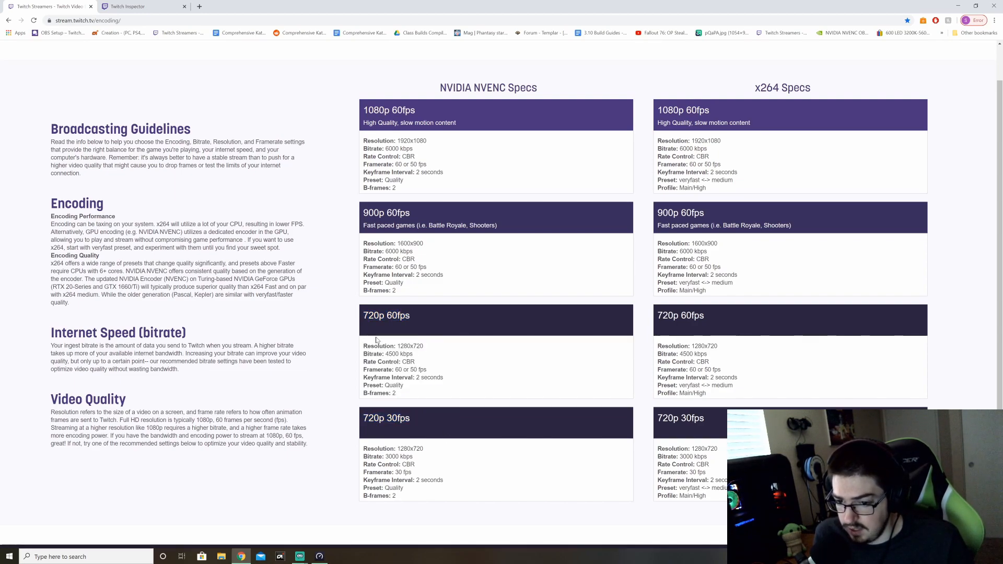
mouse_move(481, 351)
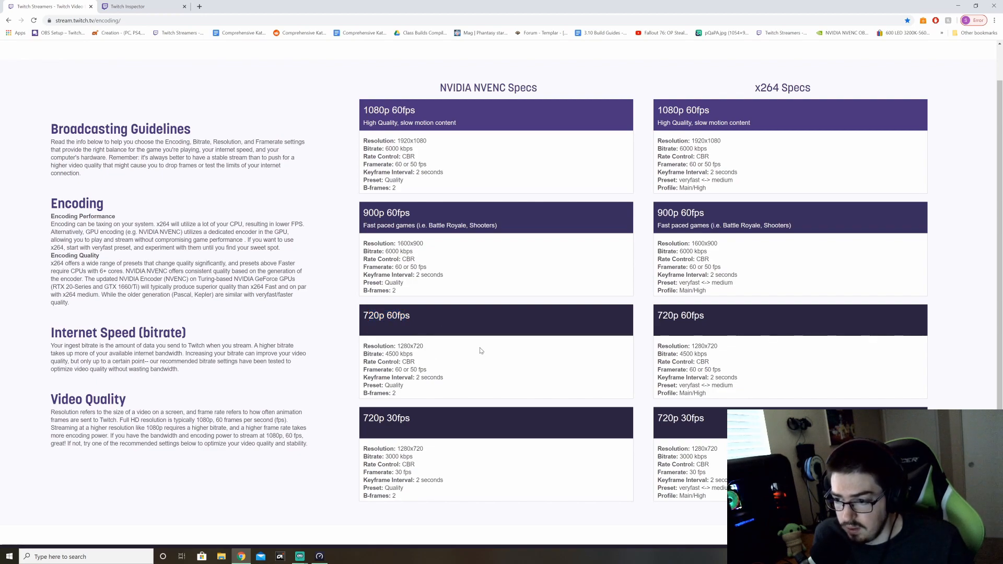
mouse_move(440, 346)
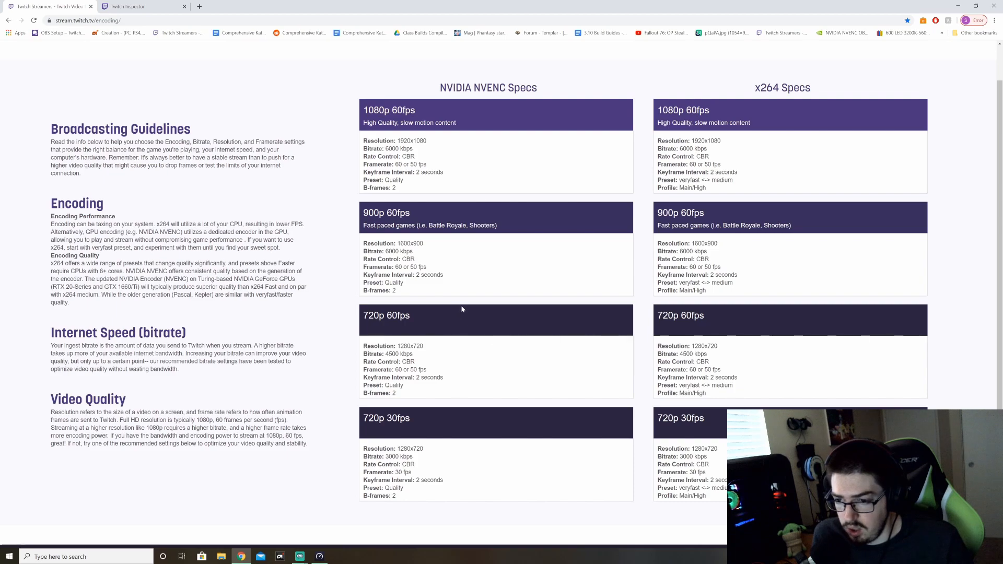
mouse_move(465, 307)
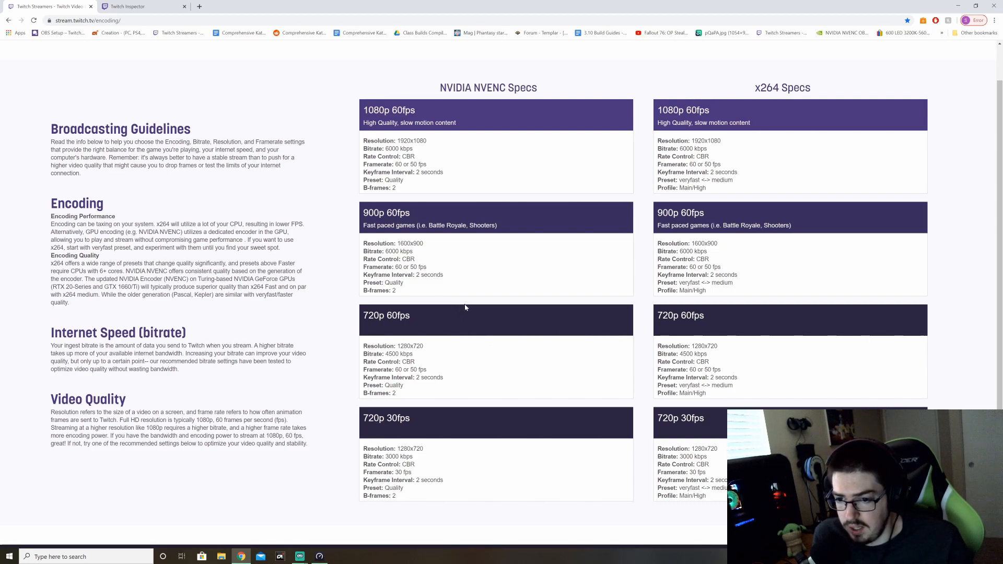
mouse_move(485, 275)
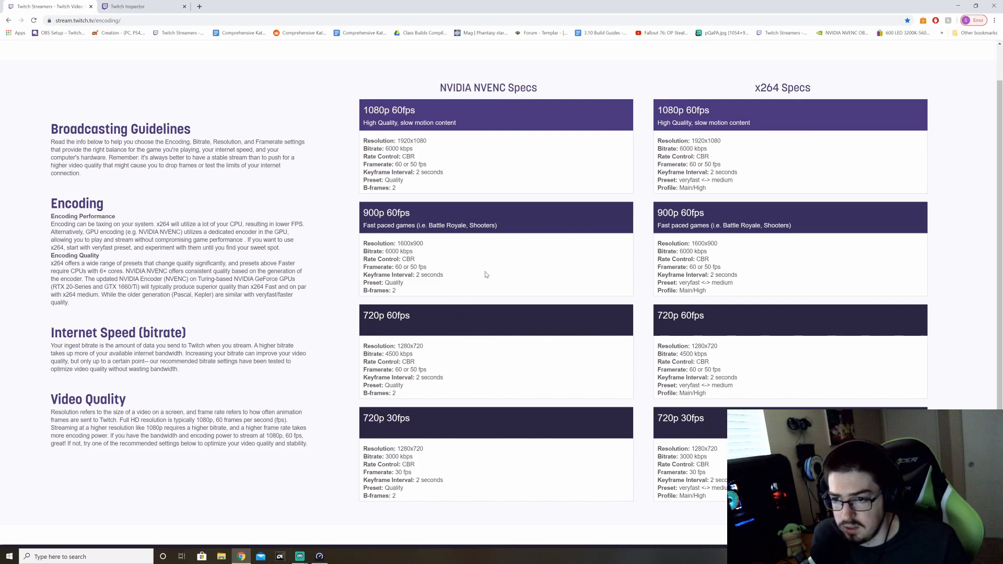
mouse_move(482, 259)
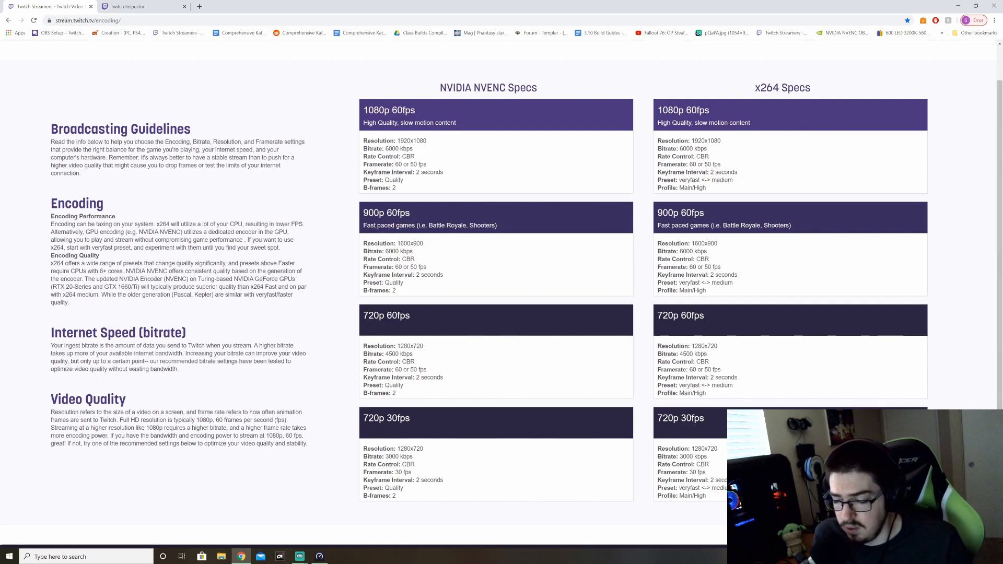
mouse_move(434, 317)
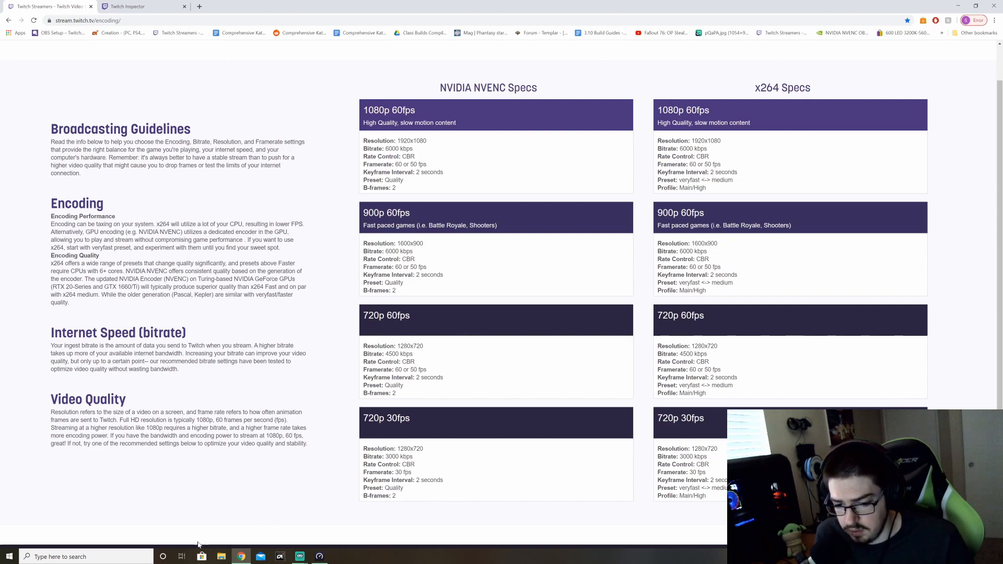
Bring the Streamlabs OBS window to the front via Windows search for 'obs'
text(obs)
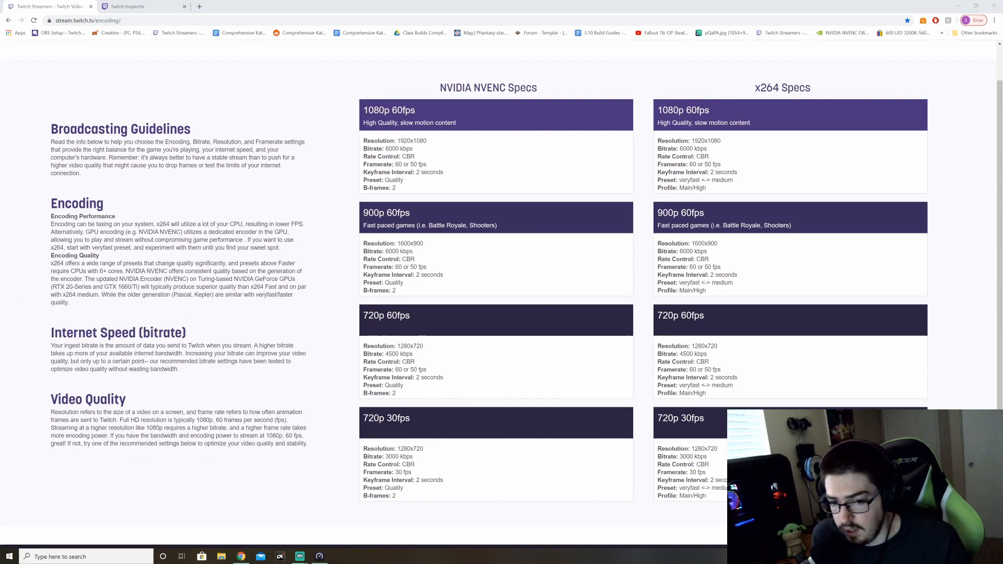
click(338, 556)
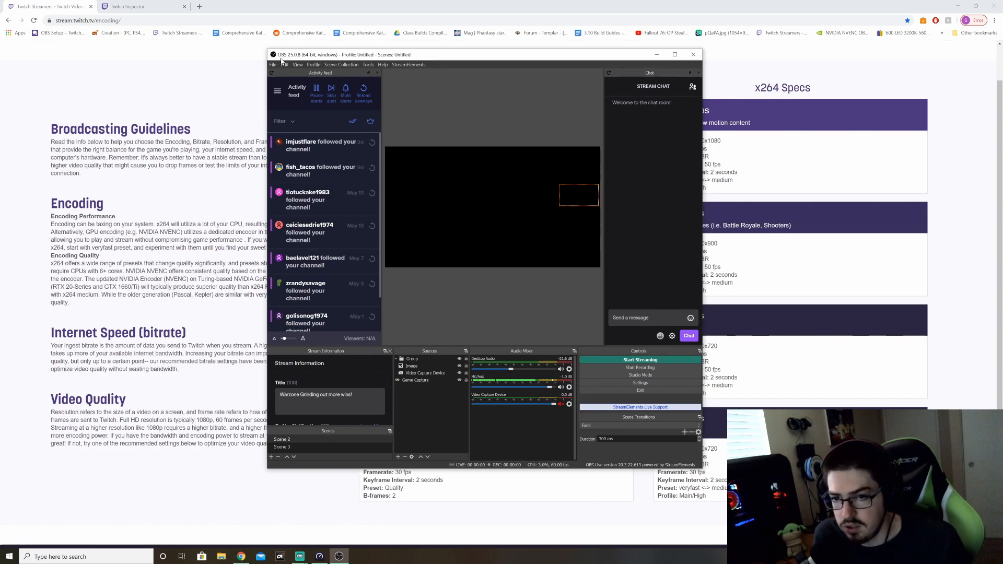
Check the Twitch service and server on the Stream settings page, then cancel without changes
click(640, 382)
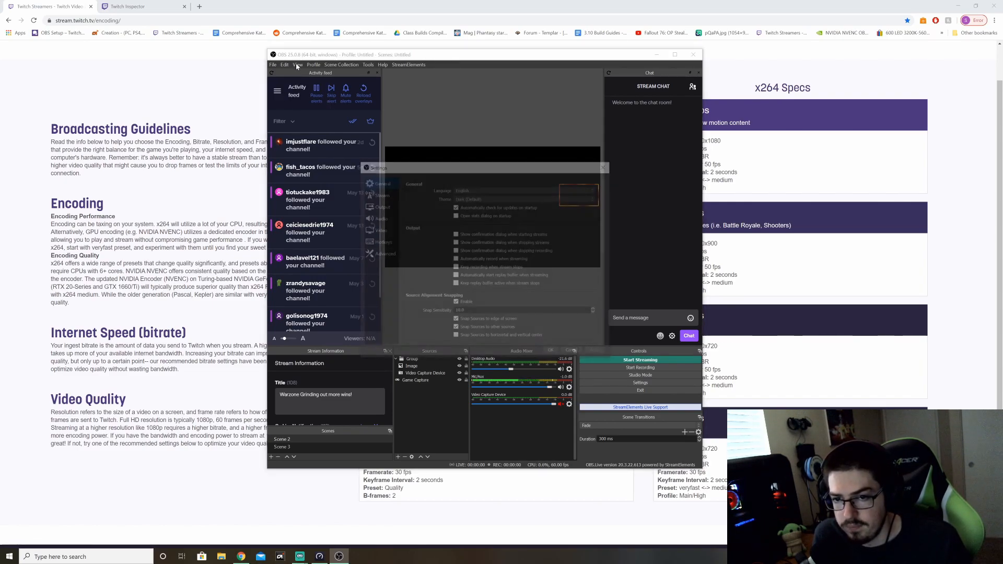
click(379, 193)
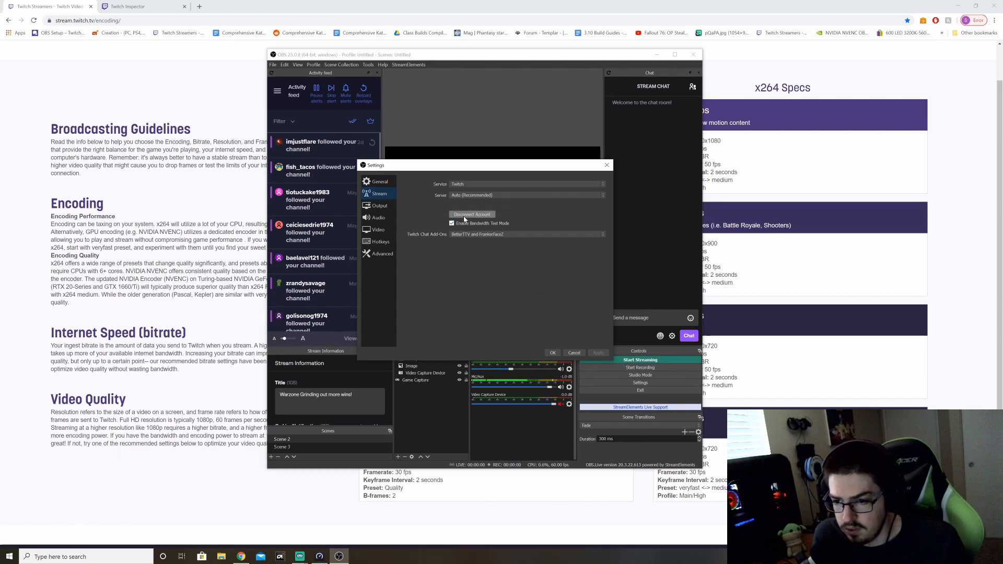
mouse_move(469, 233)
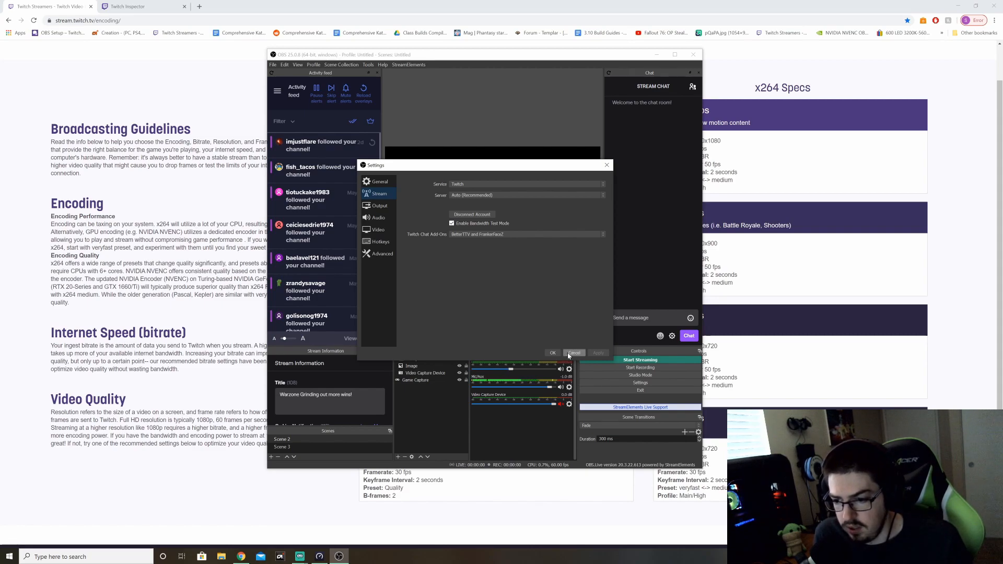
click(573, 352)
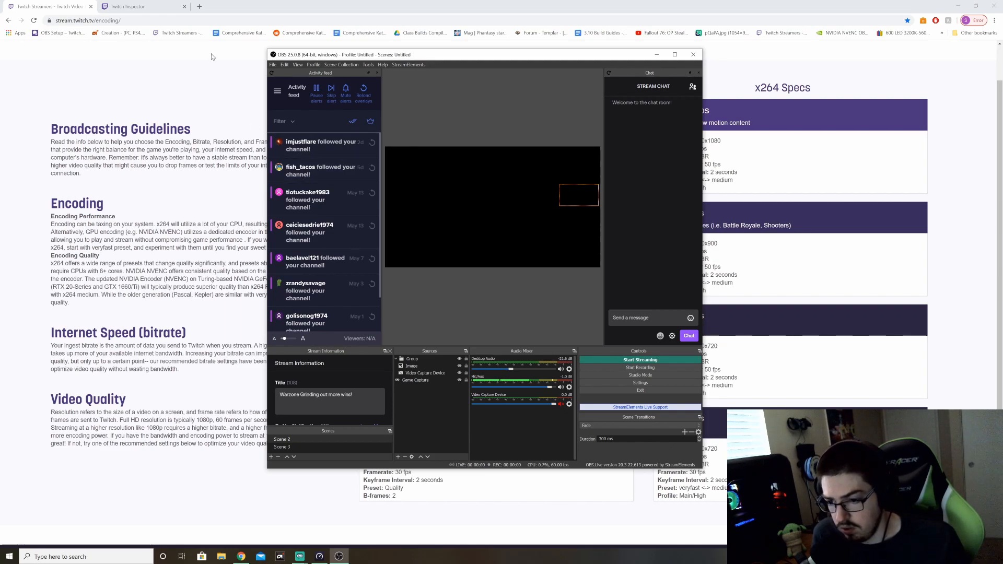
mouse_move(262, 210)
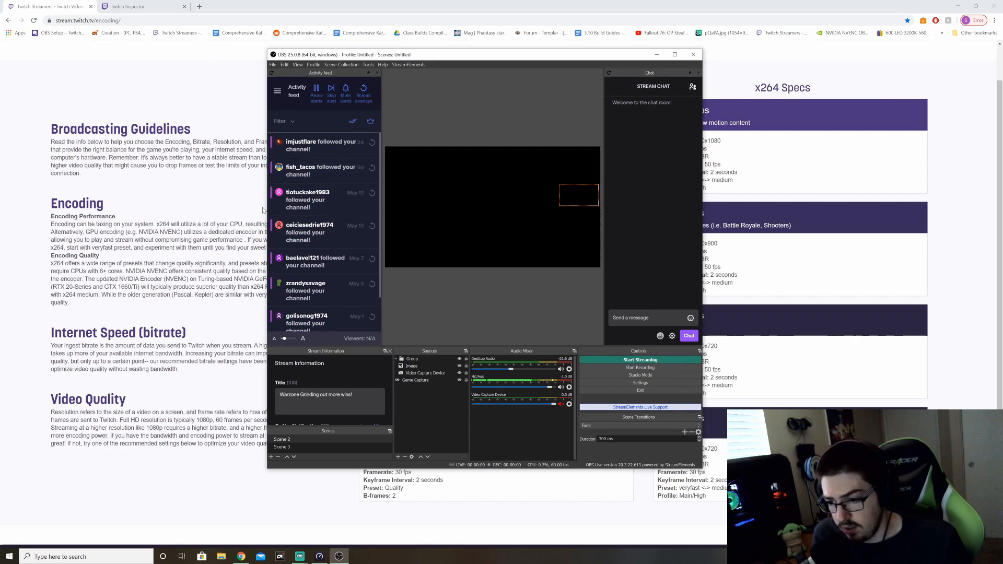
mouse_move(467, 301)
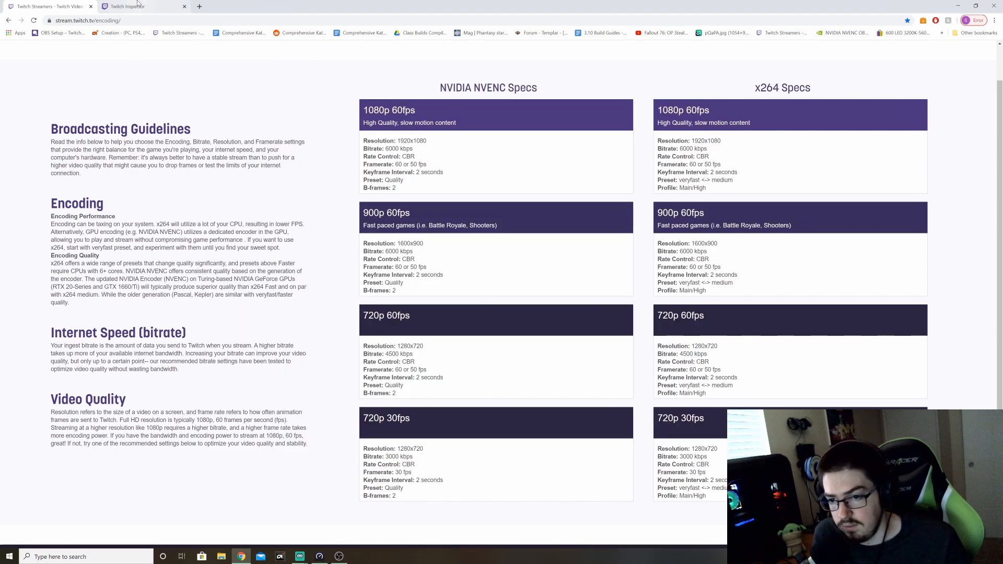
Open the May 19 broadcast's Inspector details and return to the broadcast list
click(128, 7)
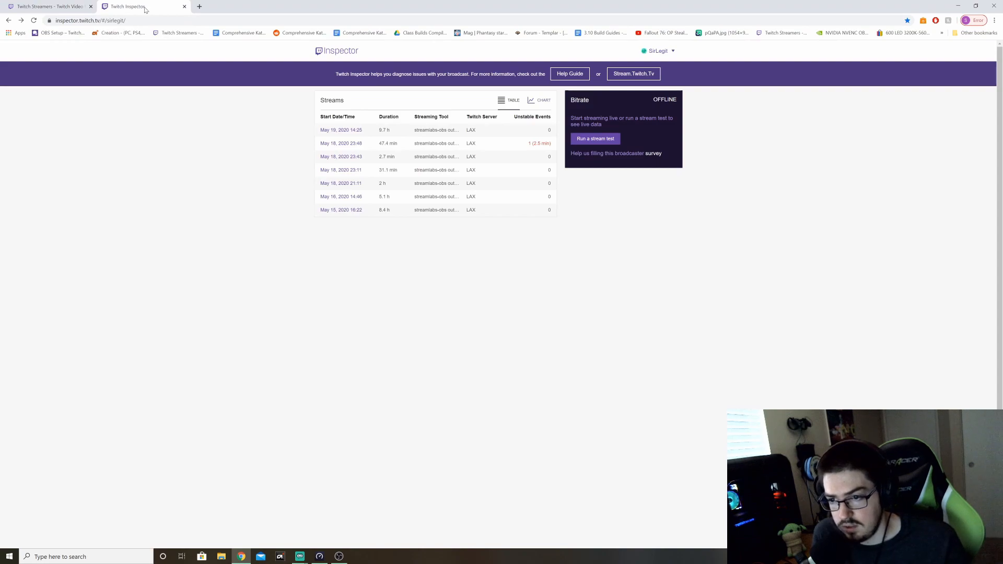
mouse_move(149, 81)
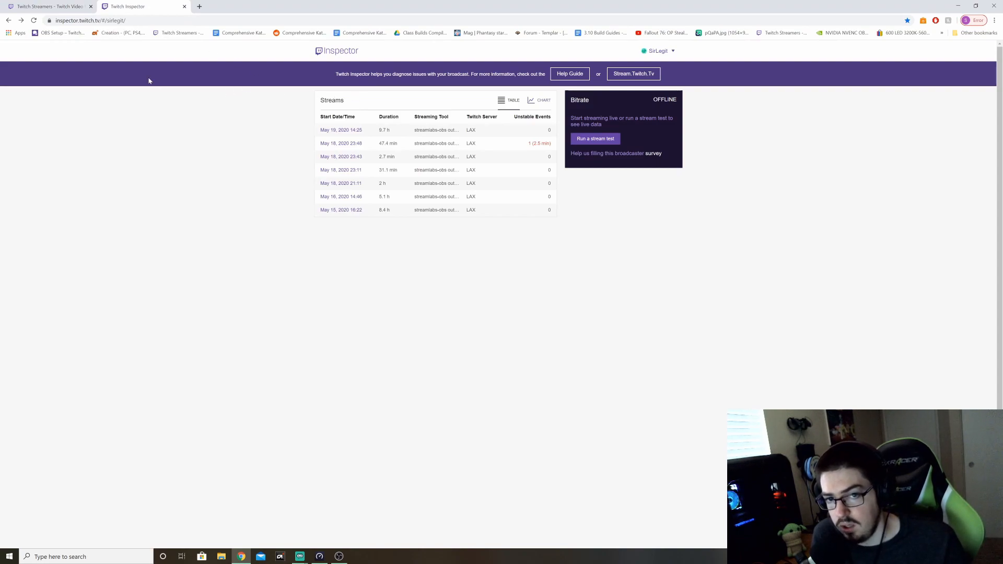
mouse_move(419, 130)
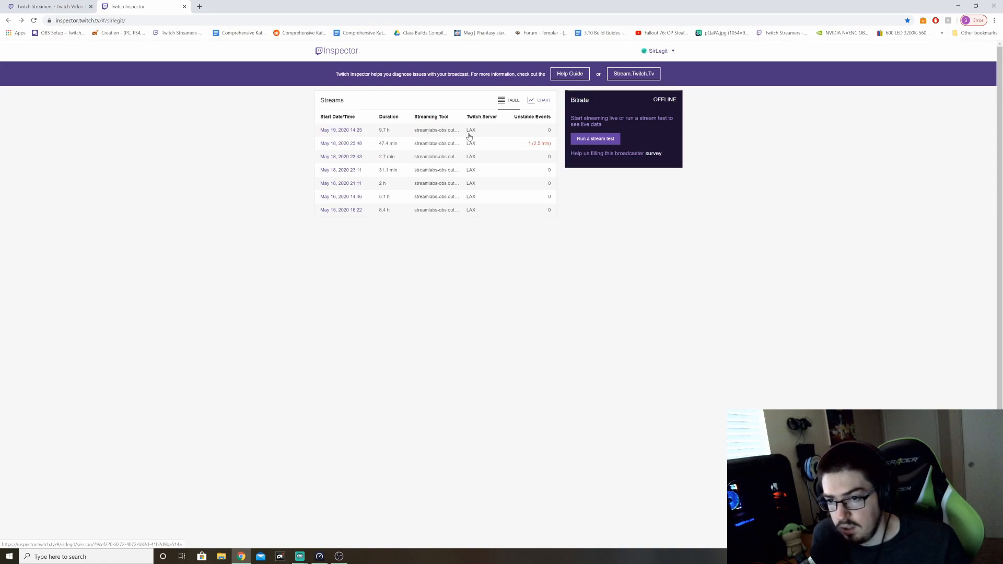
click(341, 129)
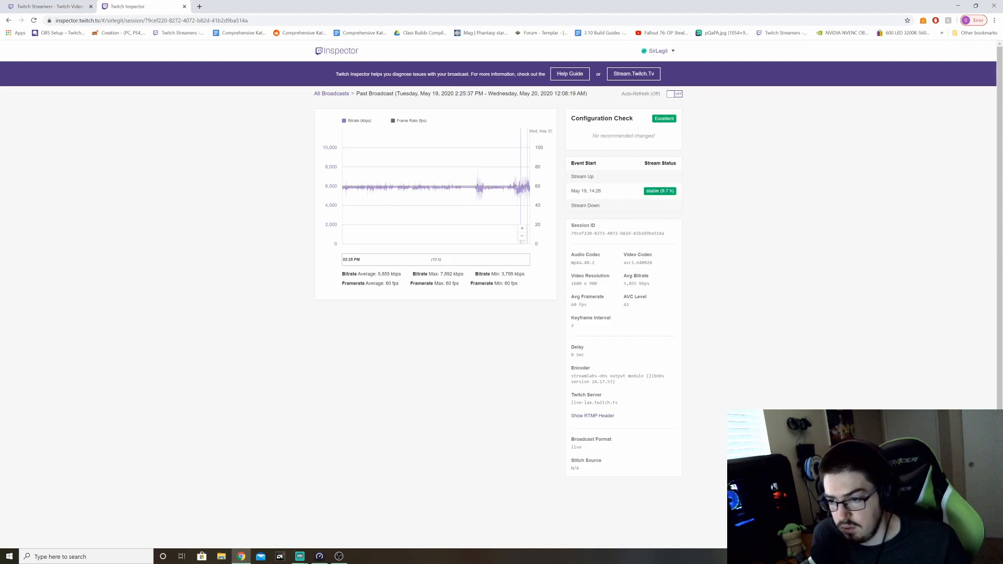
mouse_move(582, 304)
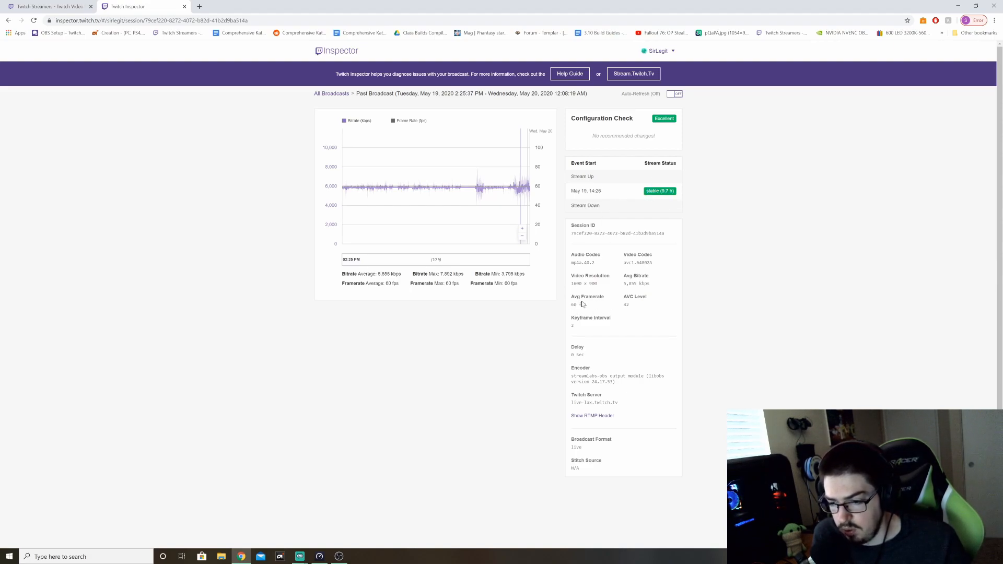
mouse_move(574, 184)
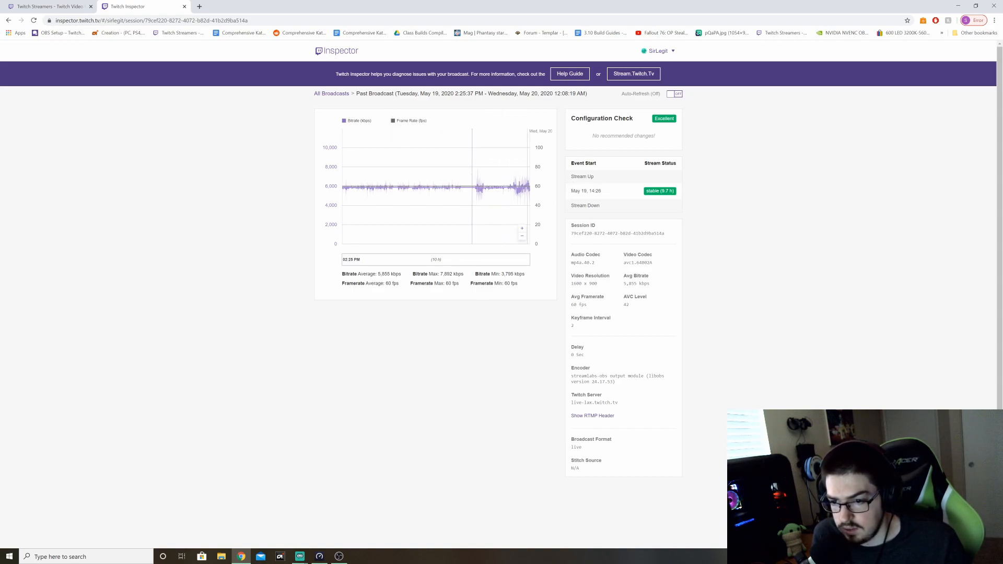
mouse_move(406, 291)
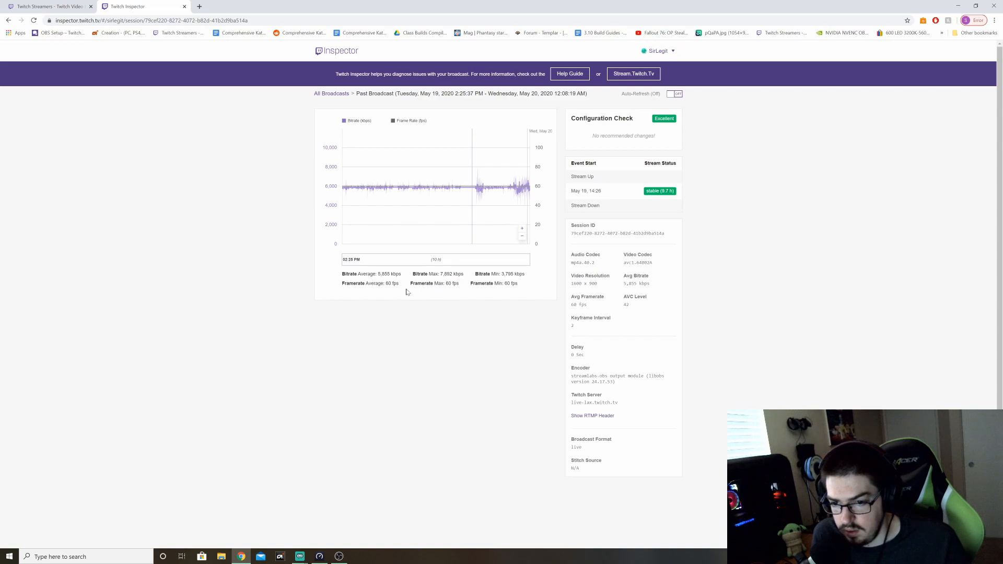
mouse_move(586, 332)
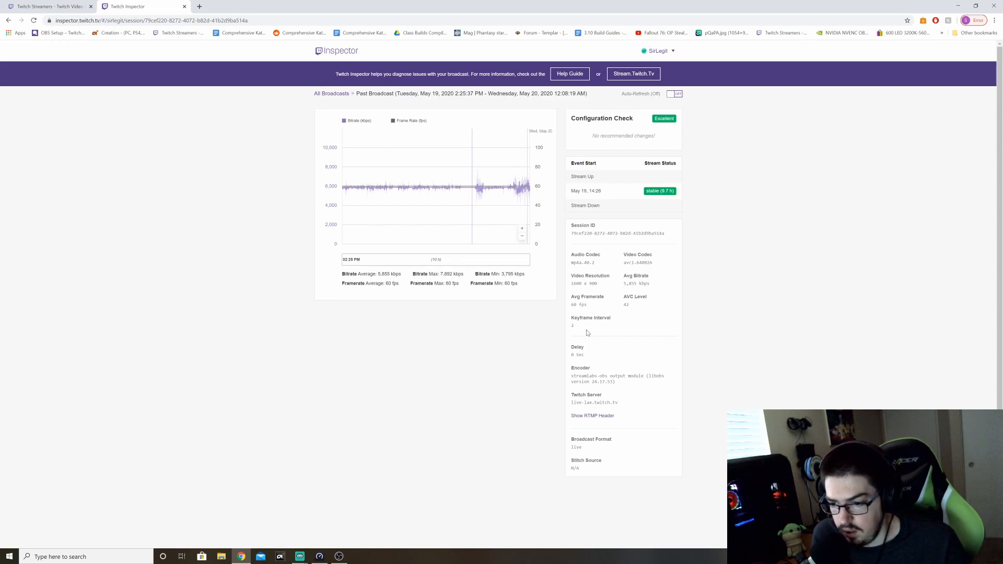
mouse_move(345, 103)
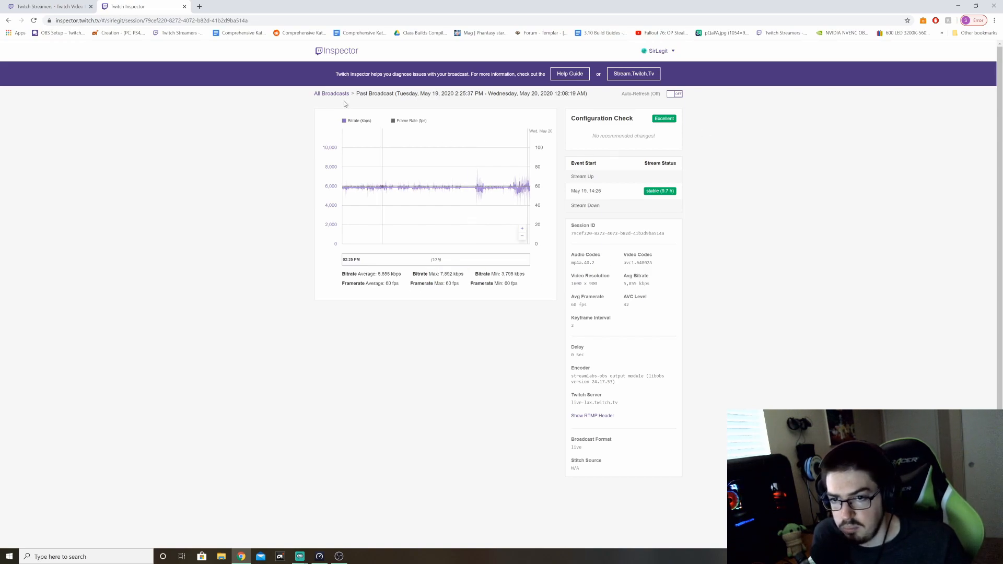
click(331, 93)
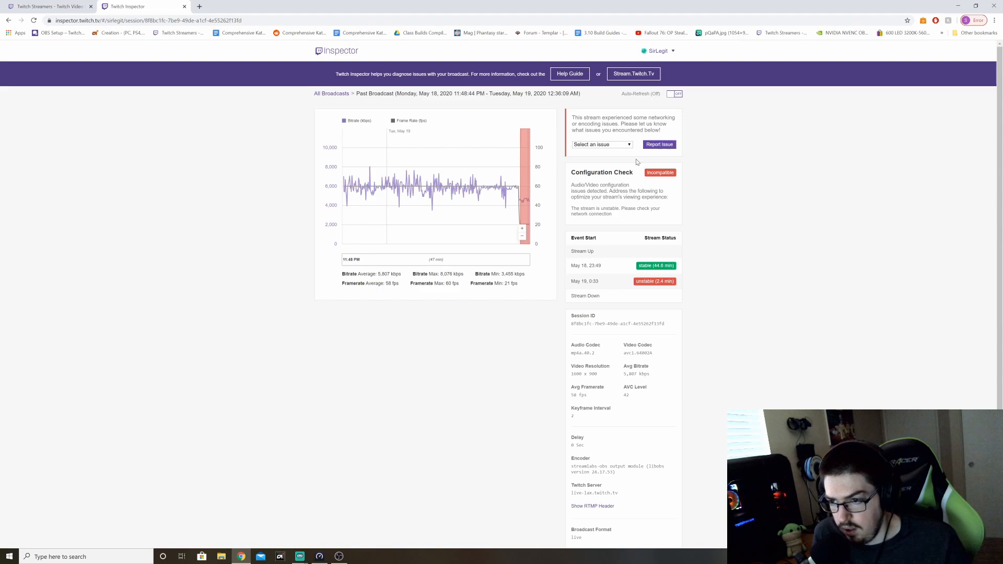
mouse_move(660, 217)
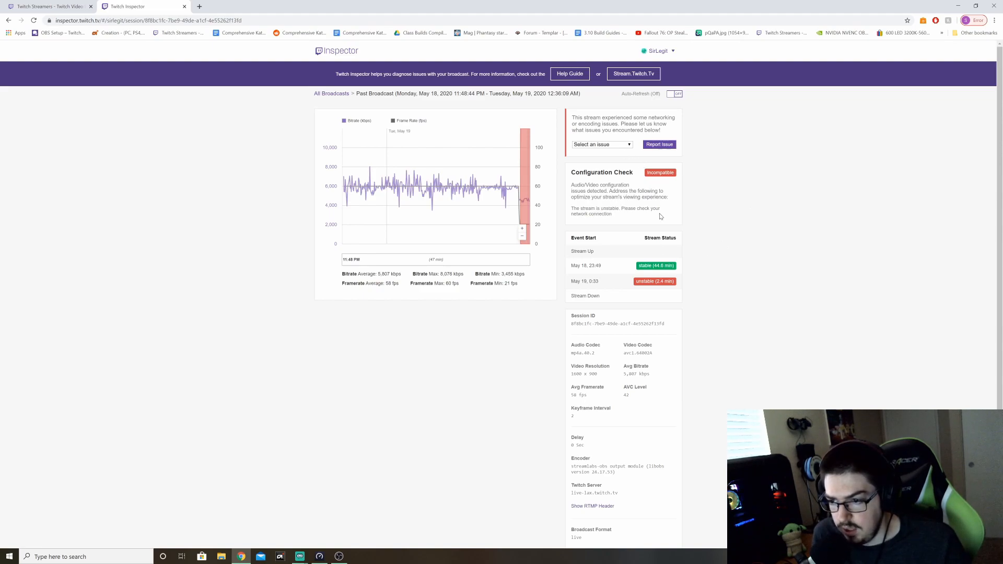
mouse_move(540, 280)
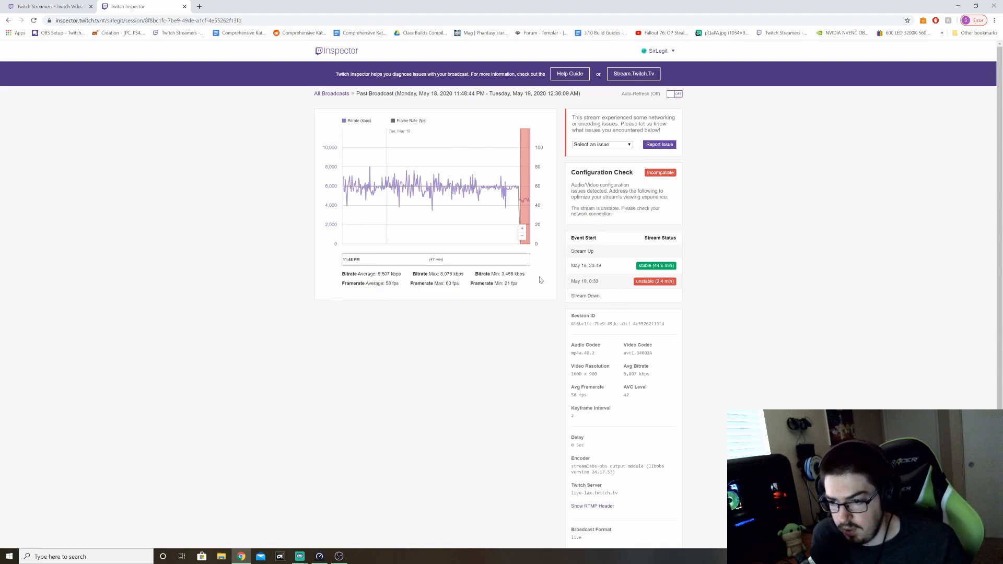
mouse_move(501, 289)
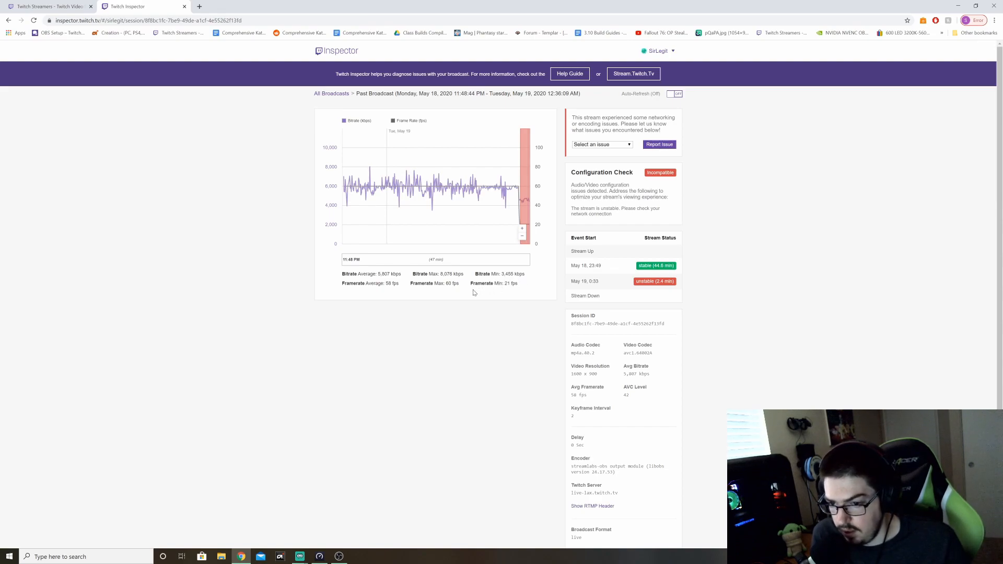
mouse_move(413, 288)
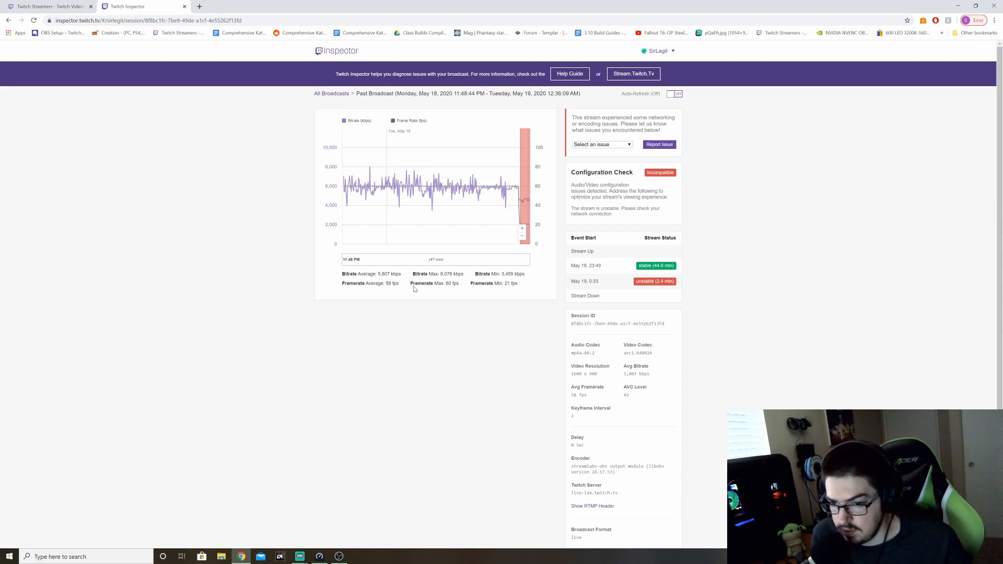
Highlight the 58 fps average framerate figure in the Inspector results
double_click(370, 284)
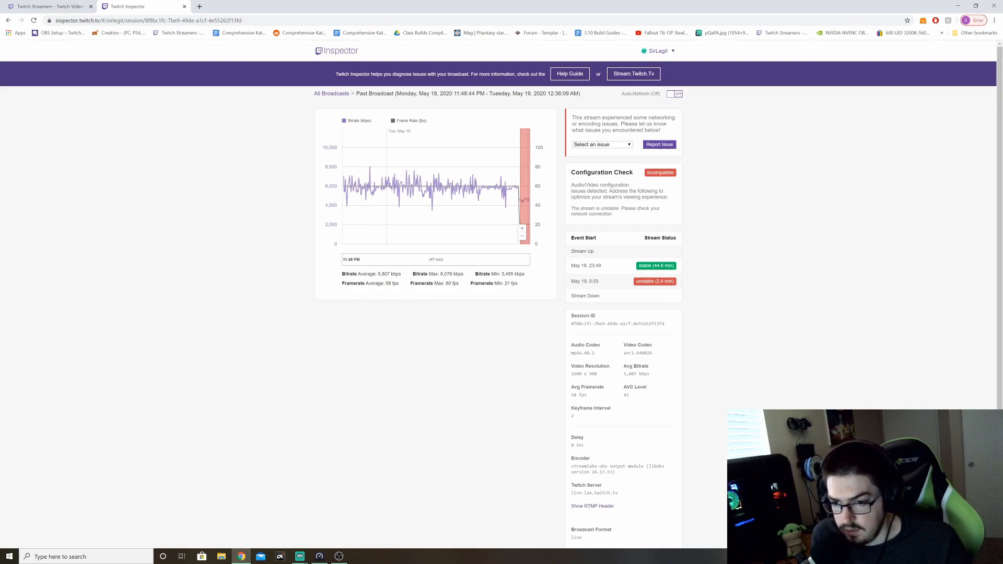
double_click(391, 283)
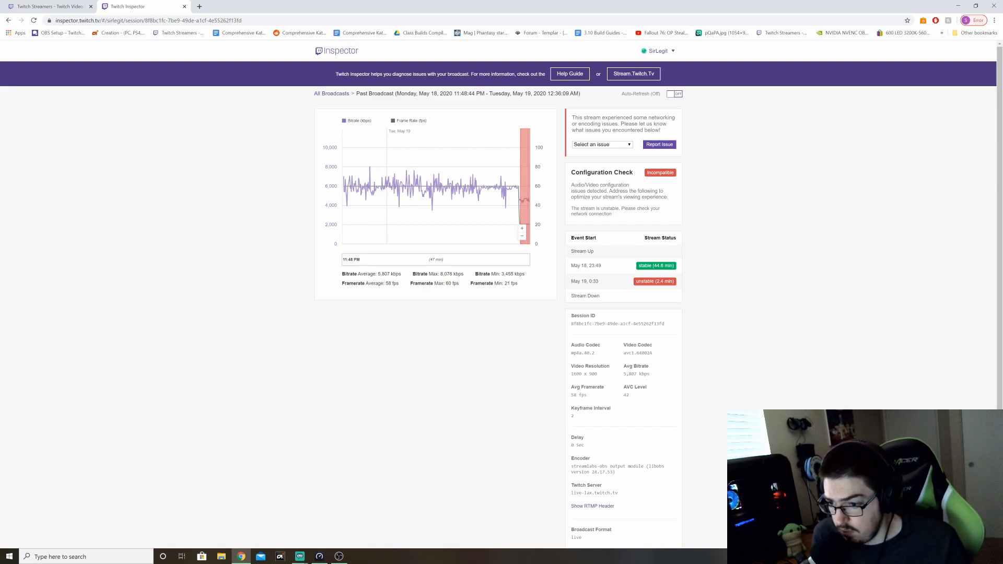
mouse_move(523, 204)
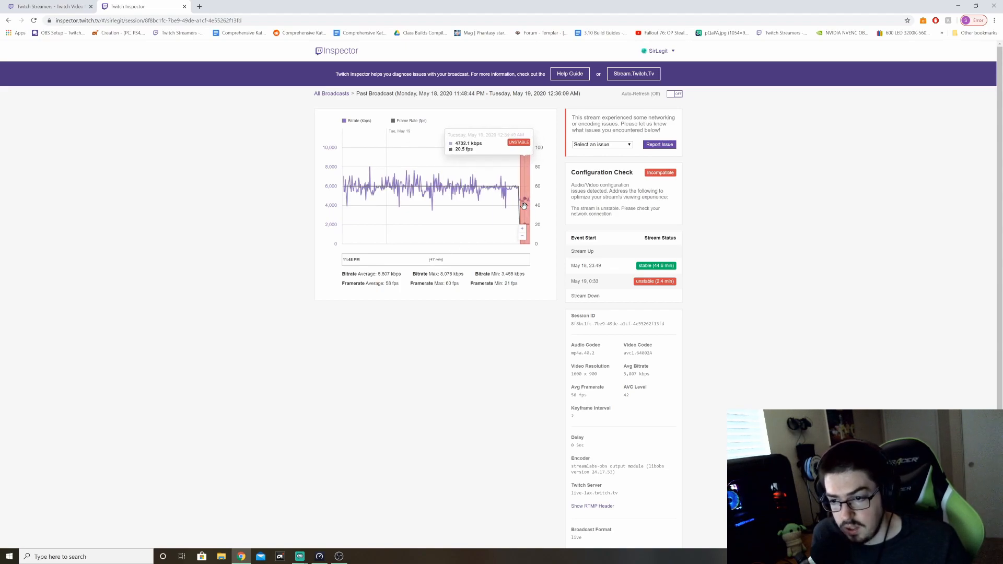
mouse_move(523, 204)
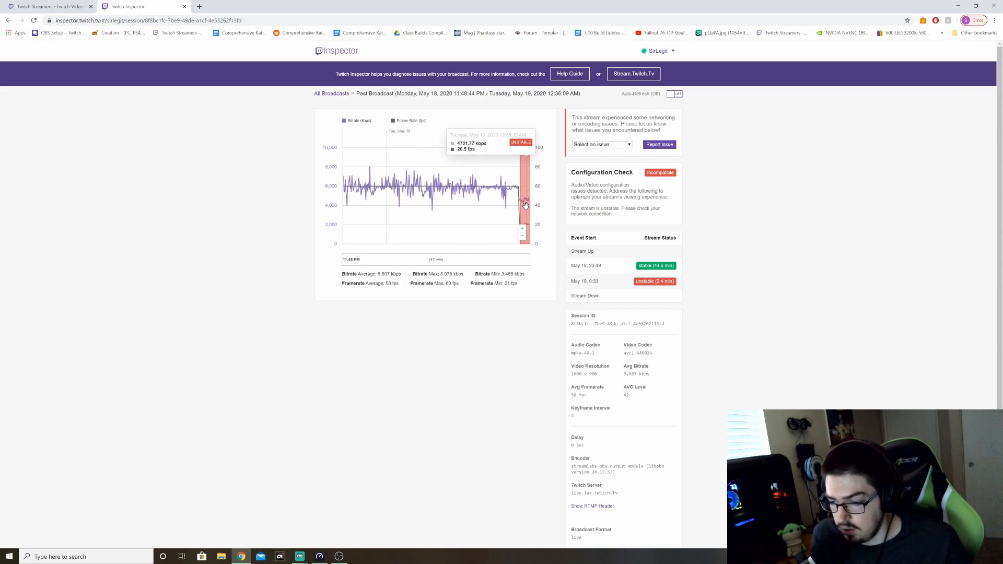
mouse_move(514, 211)
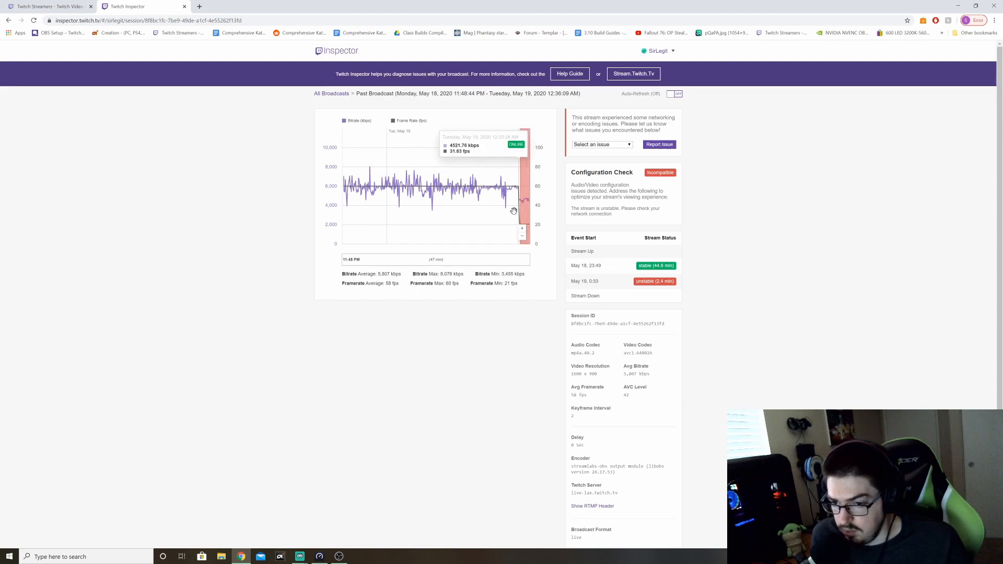
mouse_move(514, 211)
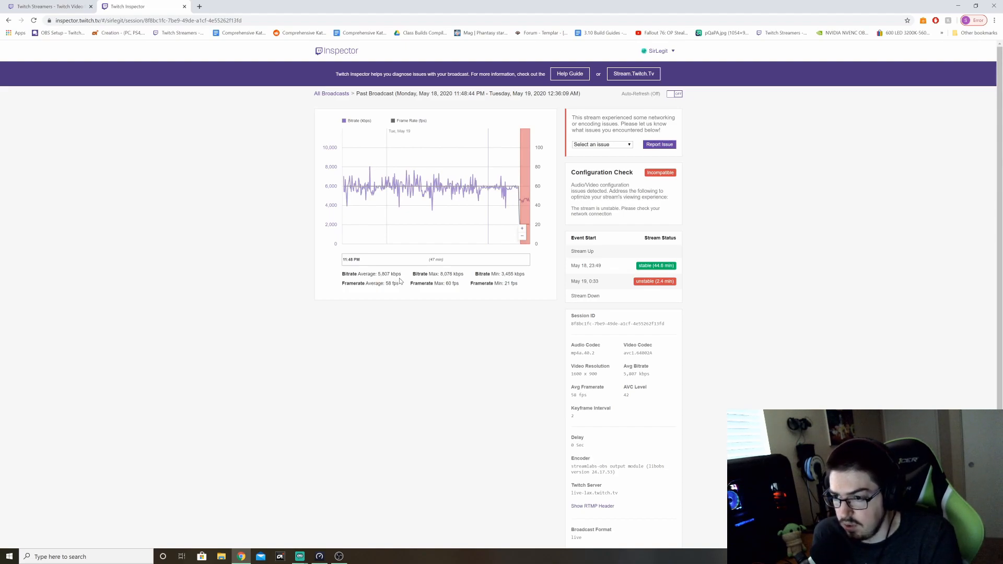
mouse_move(367, 262)
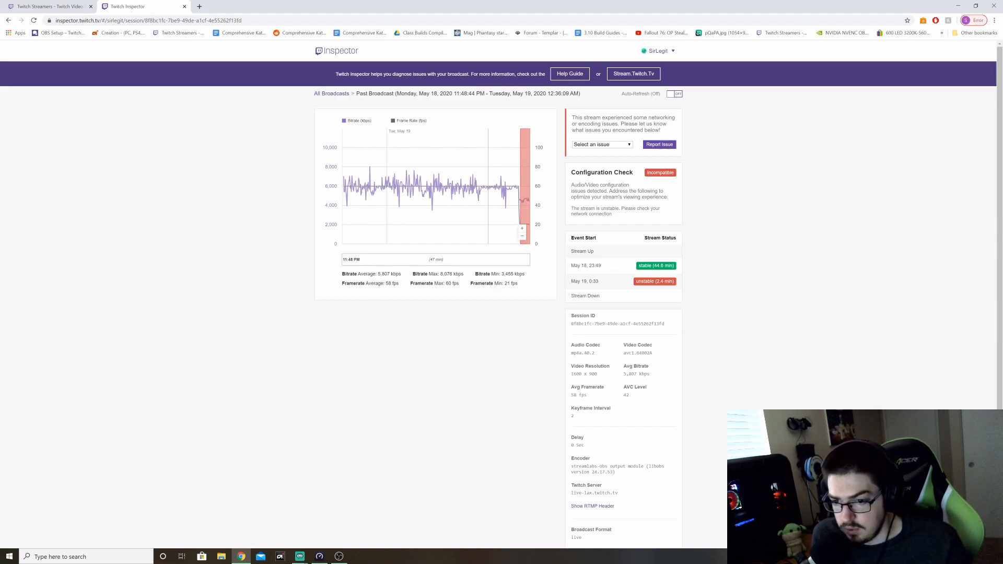
double_click(387, 283)
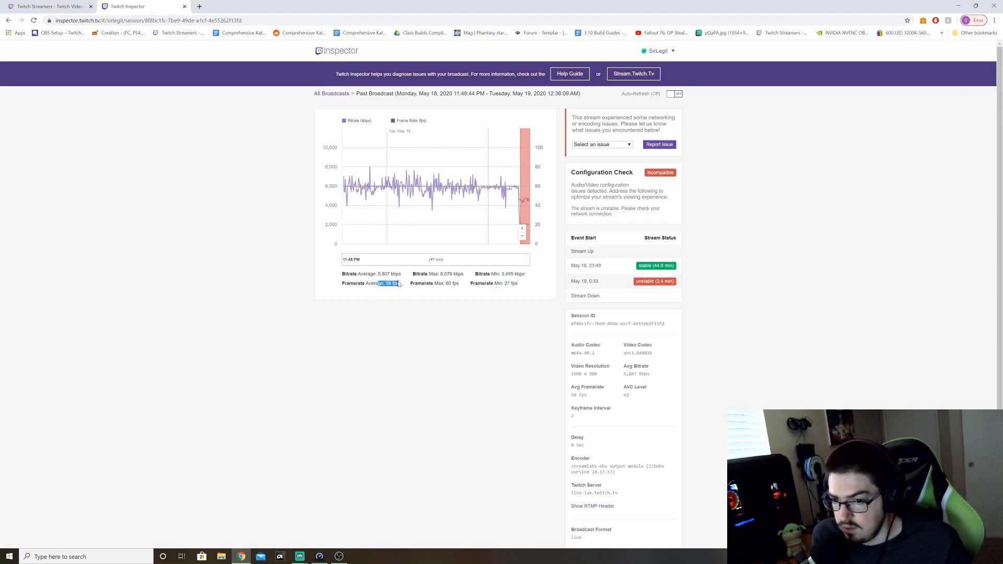
click(389, 292)
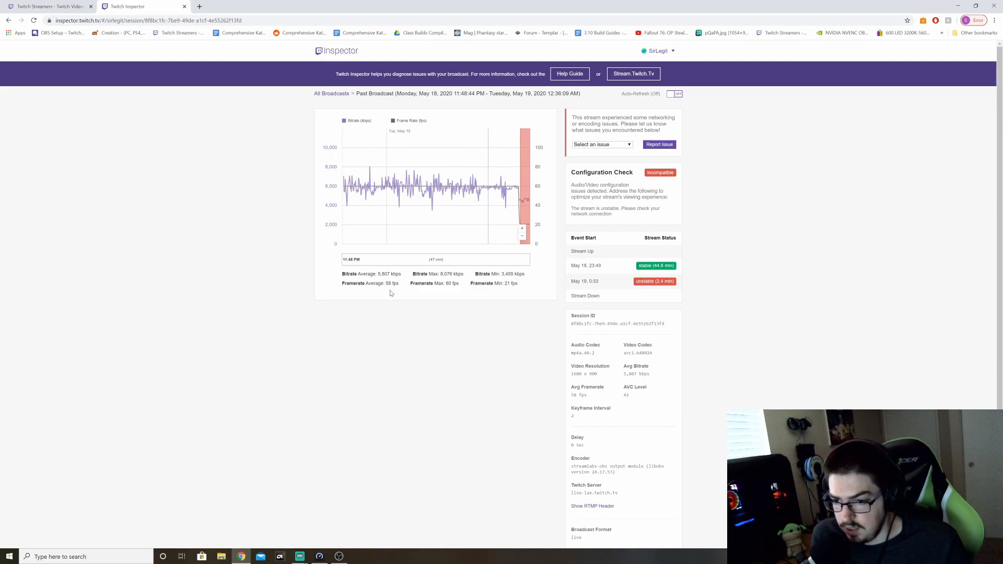
double_click(388, 283)
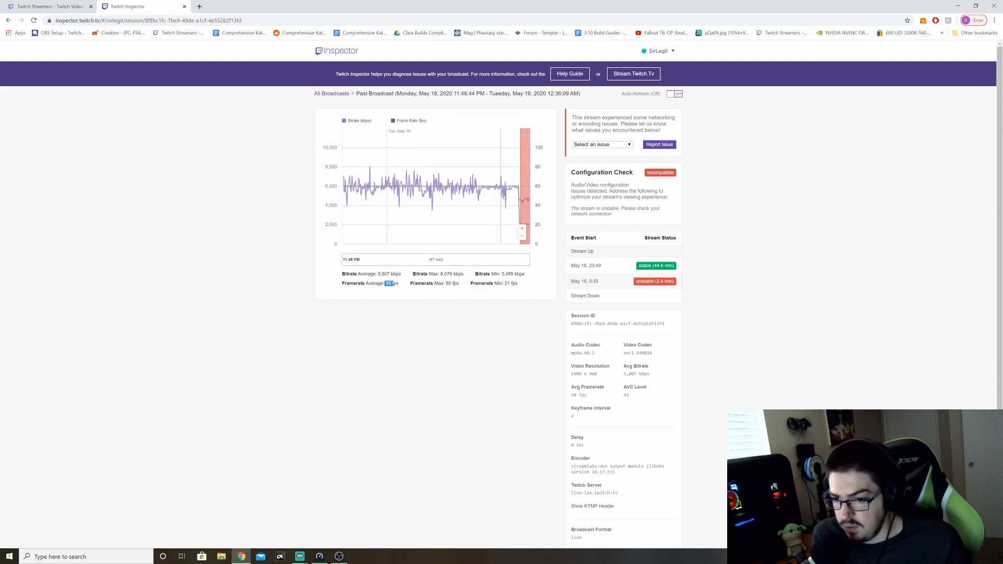
mouse_move(522, 204)
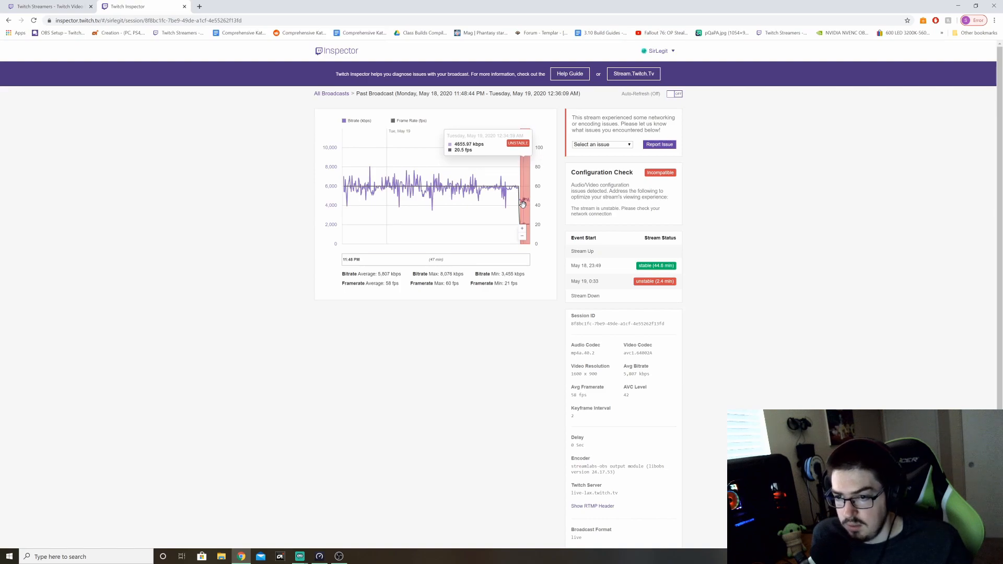
mouse_move(521, 204)
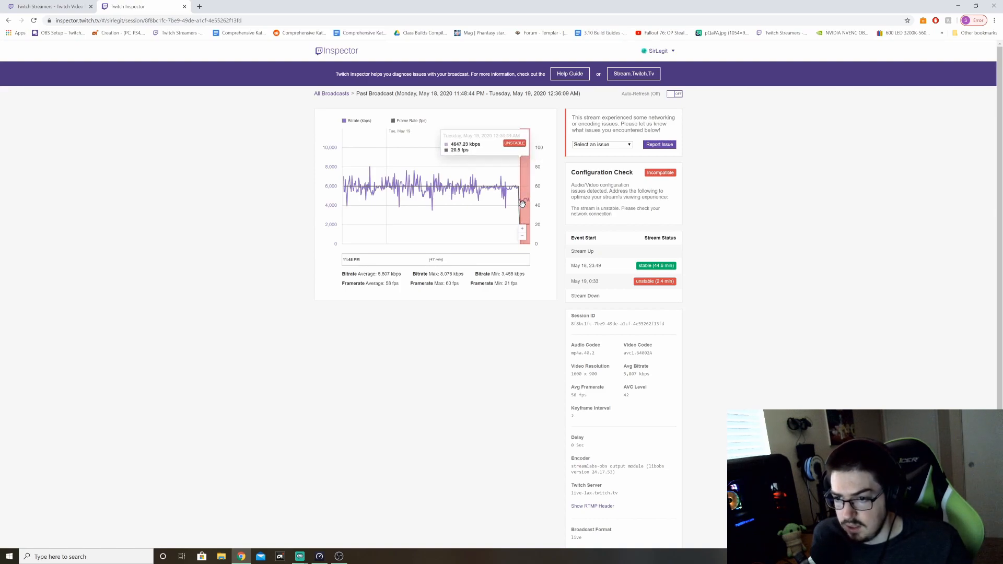
mouse_move(523, 213)
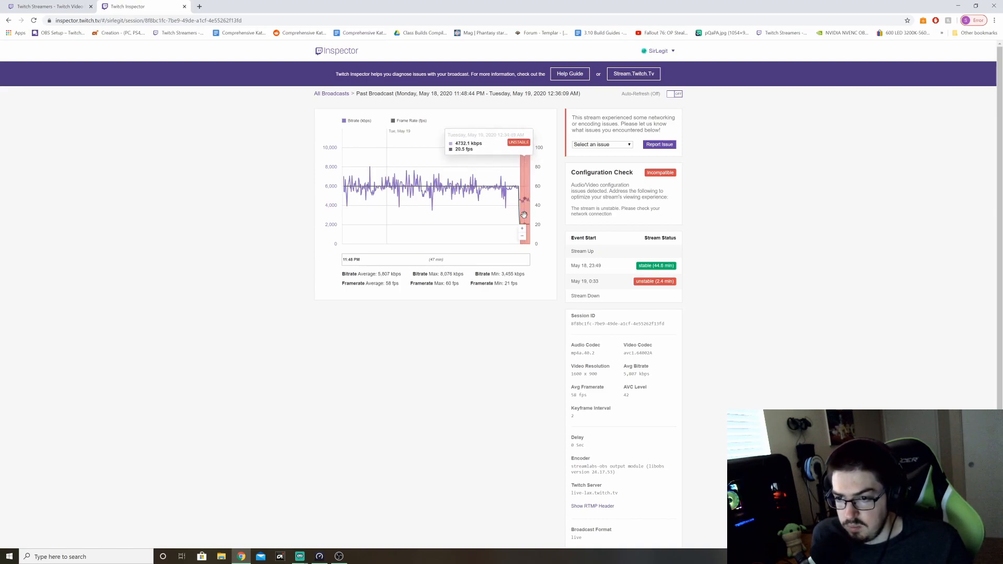
mouse_move(524, 205)
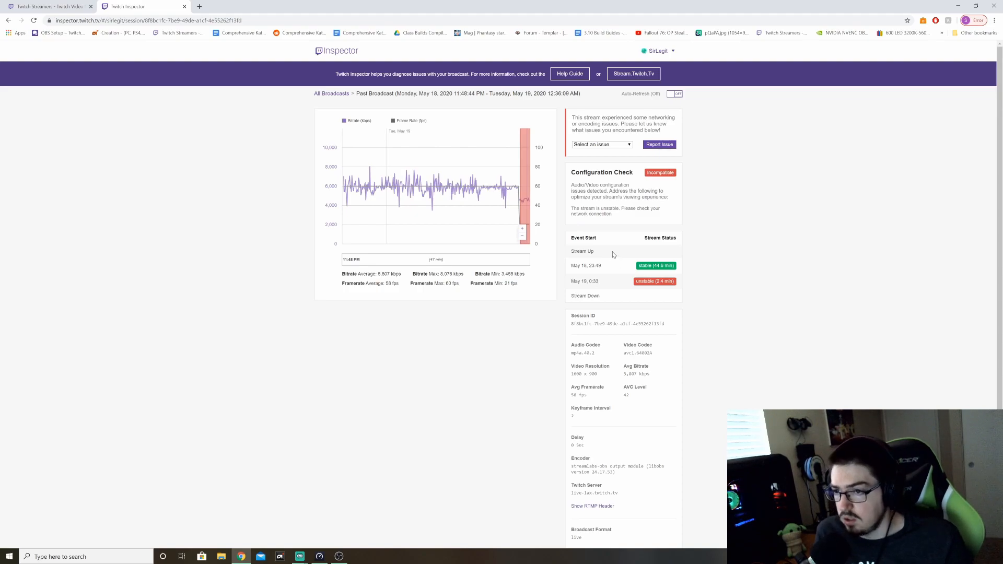
mouse_move(474, 187)
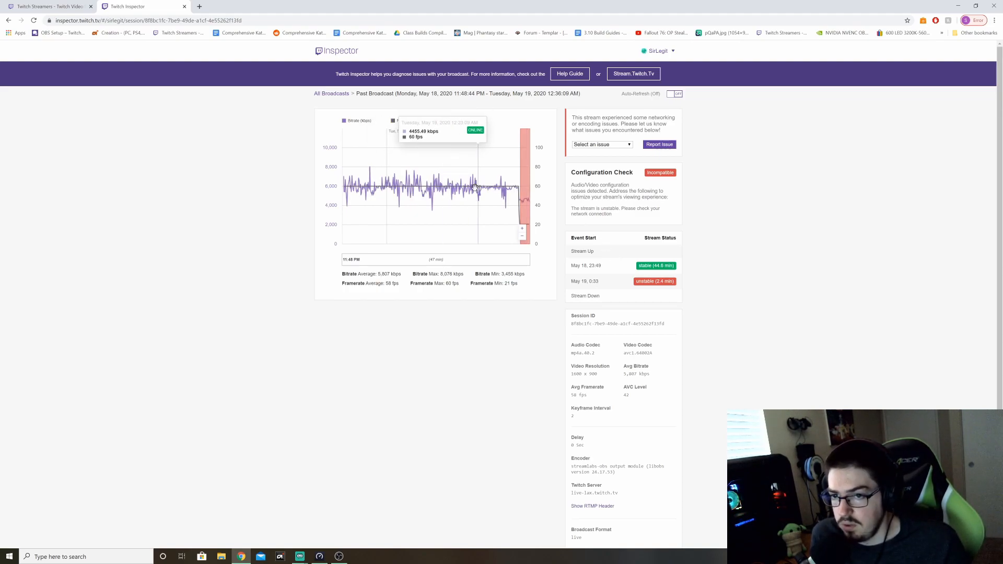
mouse_move(189, 378)
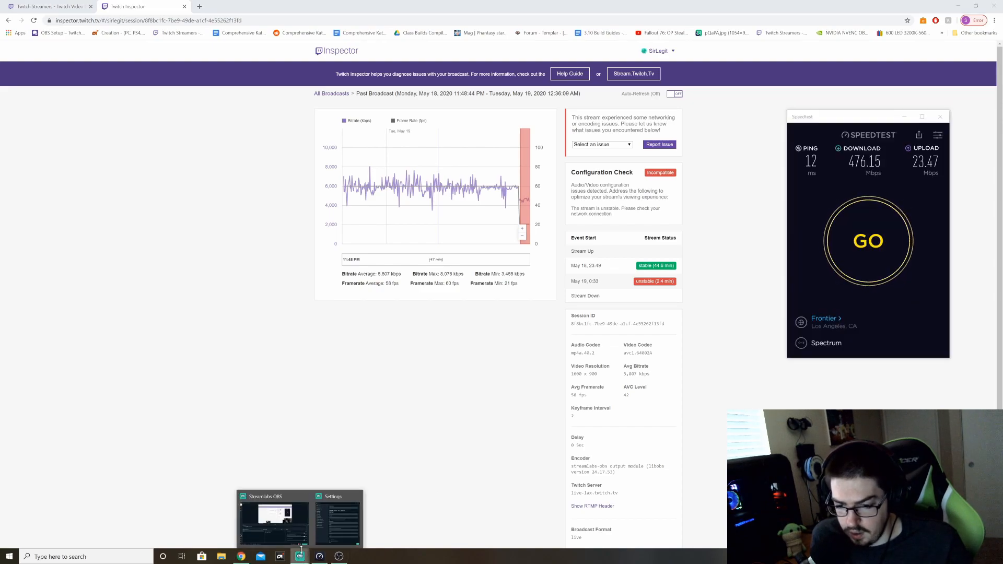
Look over the Video resolution/framerate settings and return to the Output encoder settings
click(337, 518)
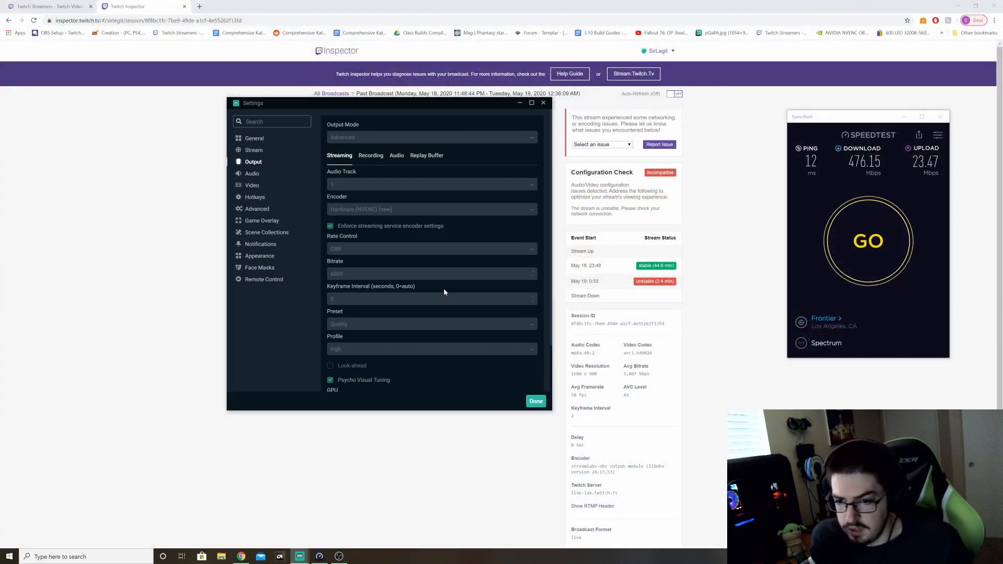
mouse_move(252, 173)
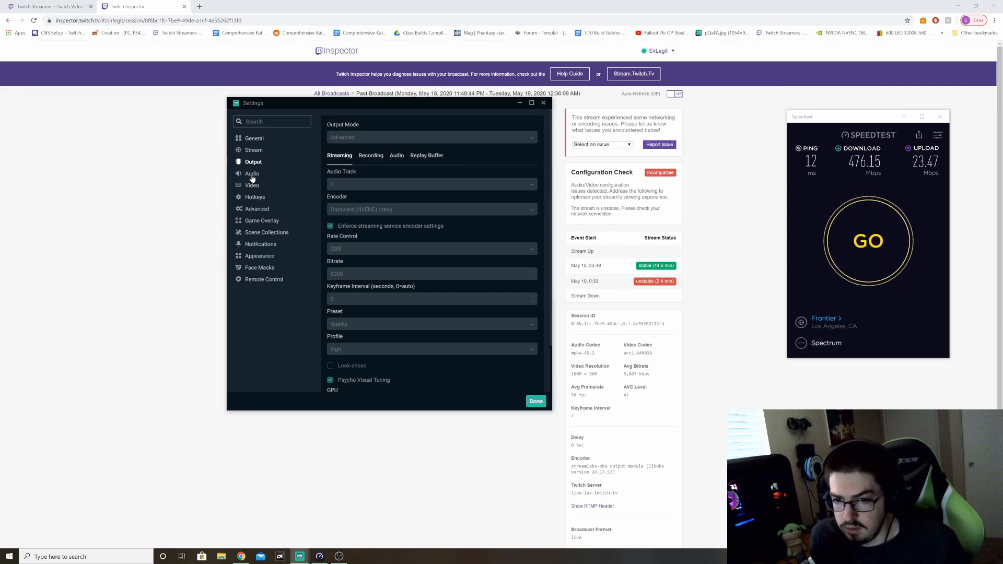
click(252, 185)
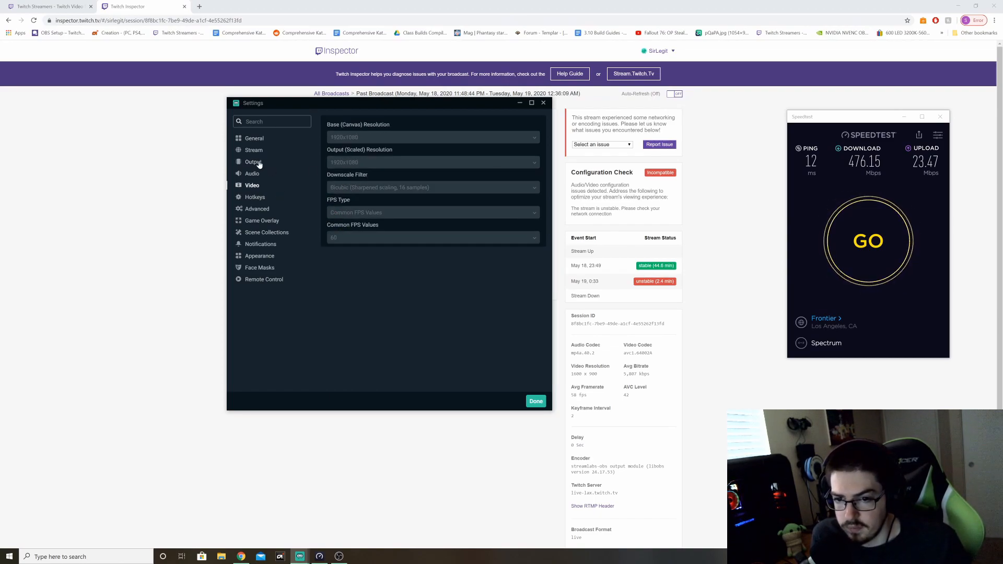
click(253, 160)
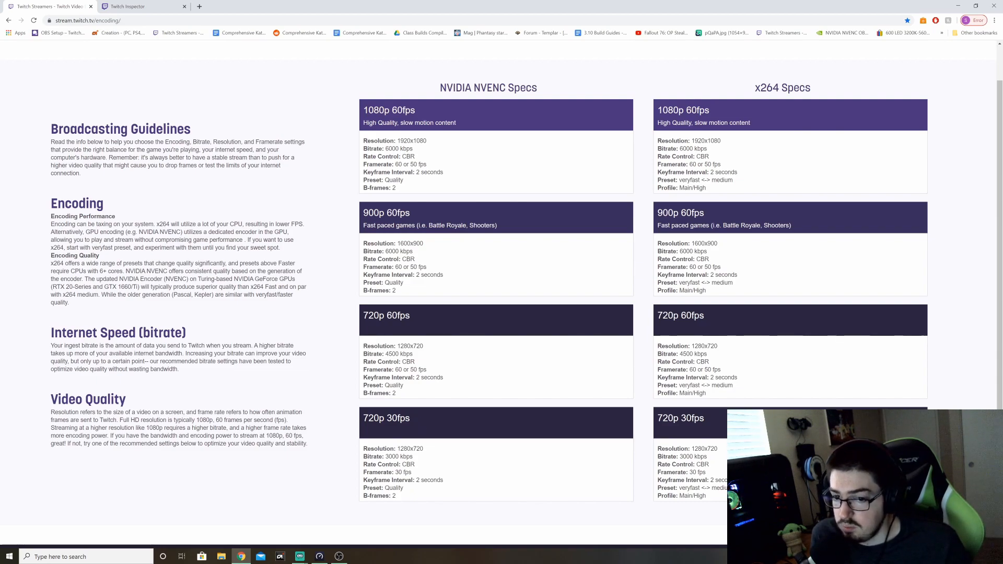
mouse_move(449, 275)
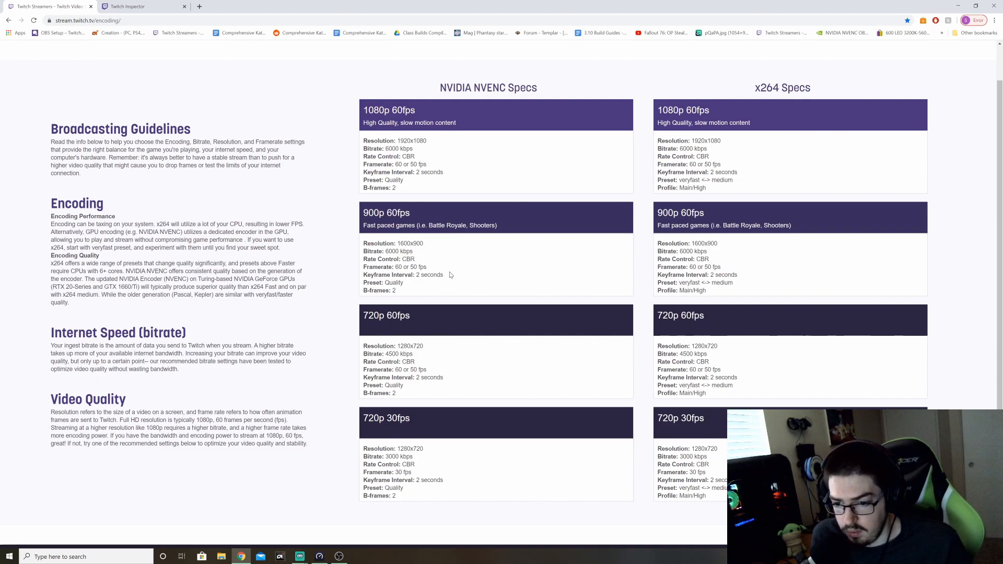
mouse_move(470, 348)
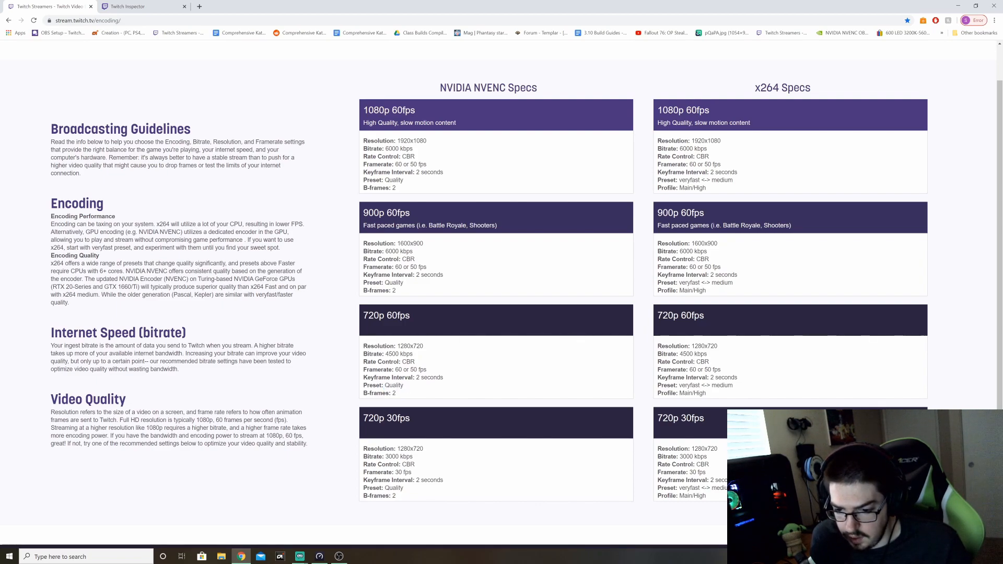
Highlight a value in Twitch's NVENC specs column for the listed resolutions
double_click(394, 488)
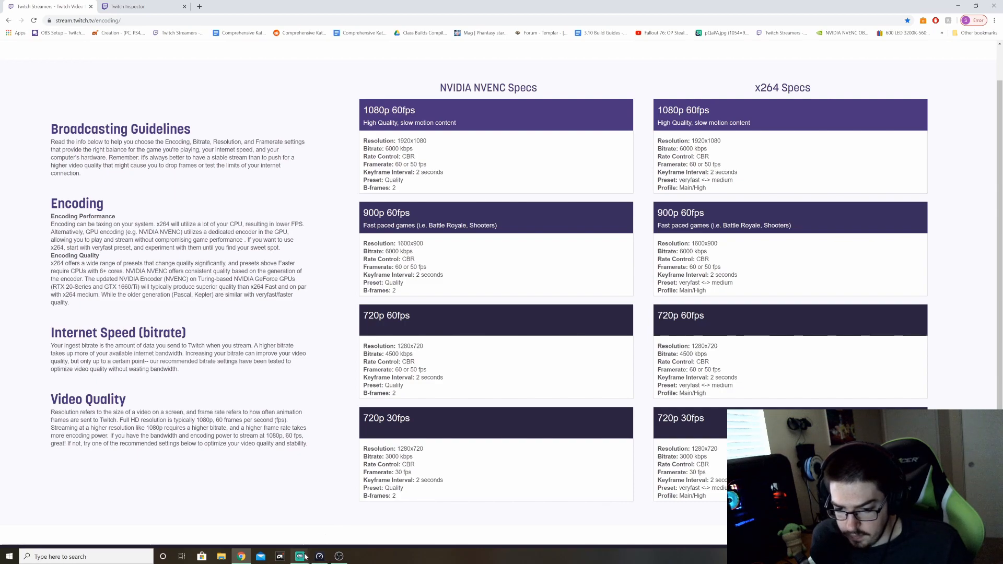
Review the Output > Streaming NVENC encoder options against Twitch's recommendations, then close Settings
click(299, 555)
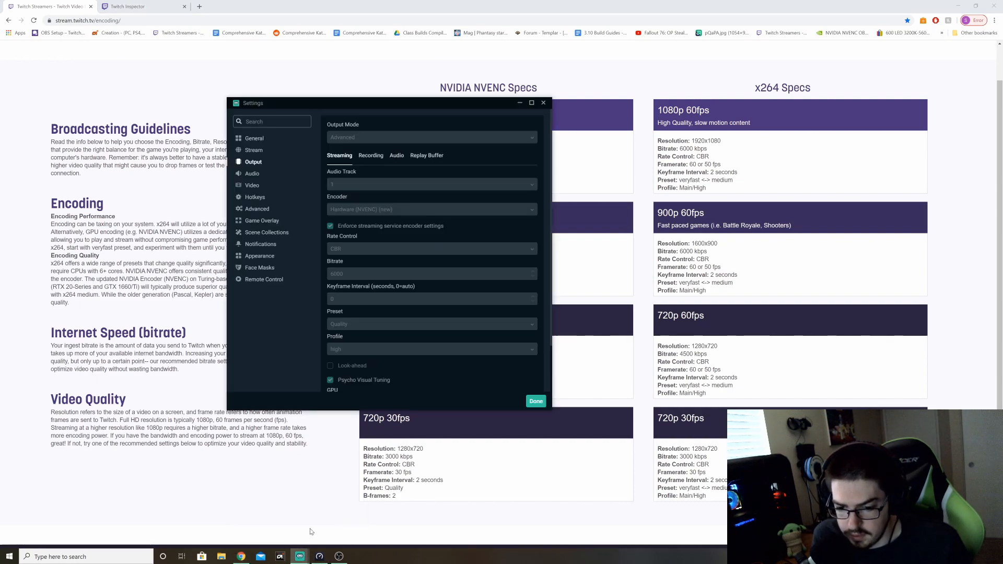
scroll(down, 3)
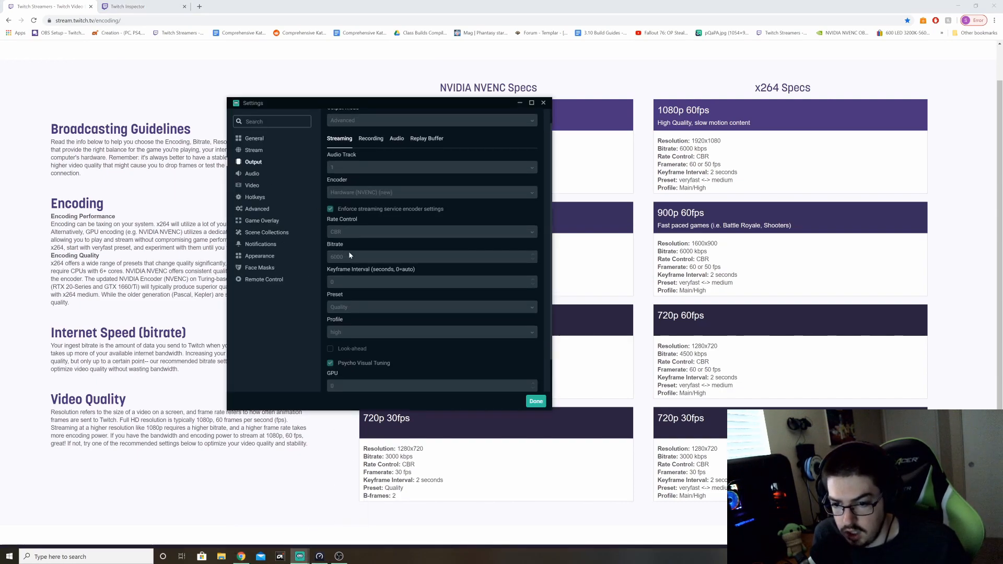
scroll(down, 3)
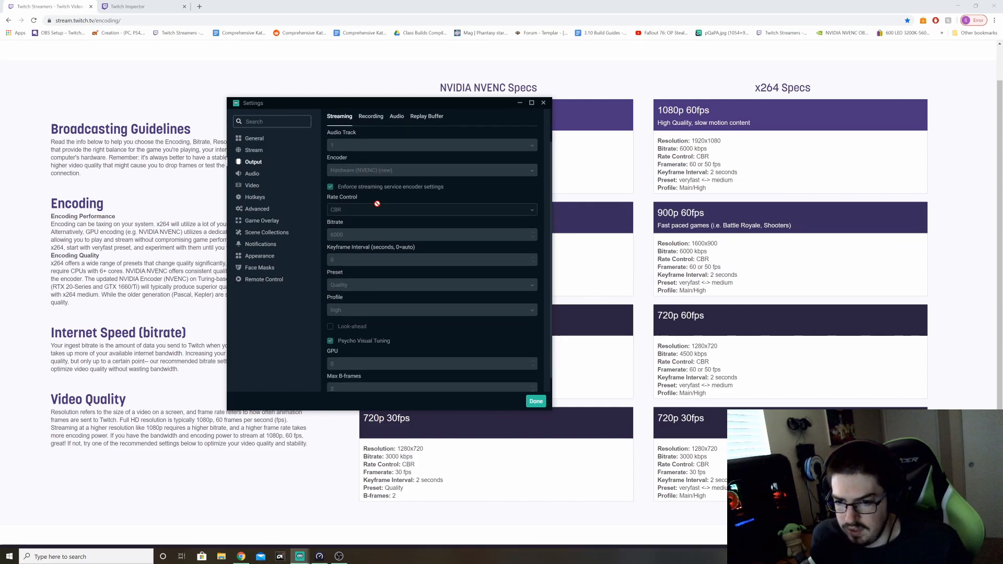
scroll(down, 3)
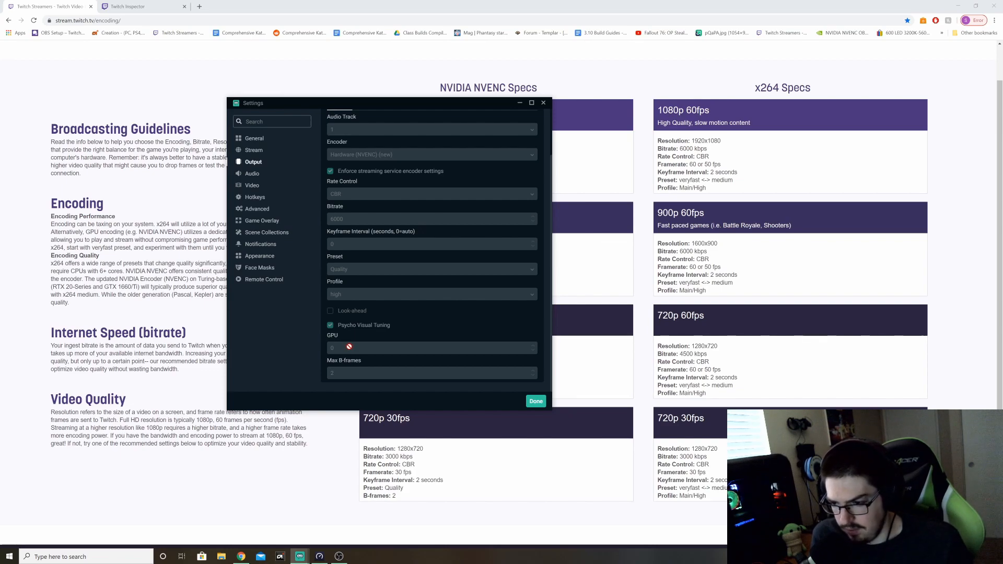
mouse_move(389, 313)
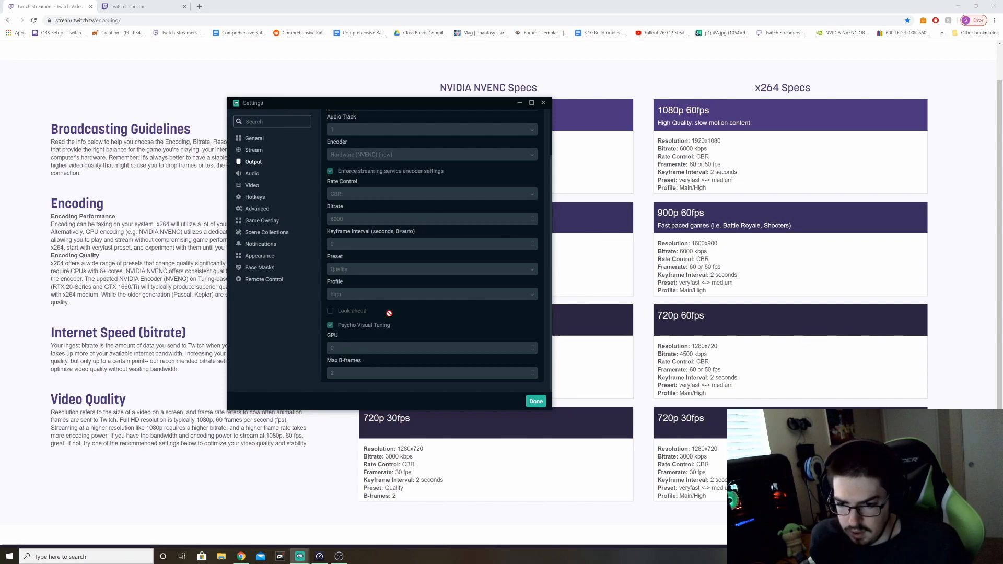
mouse_move(369, 324)
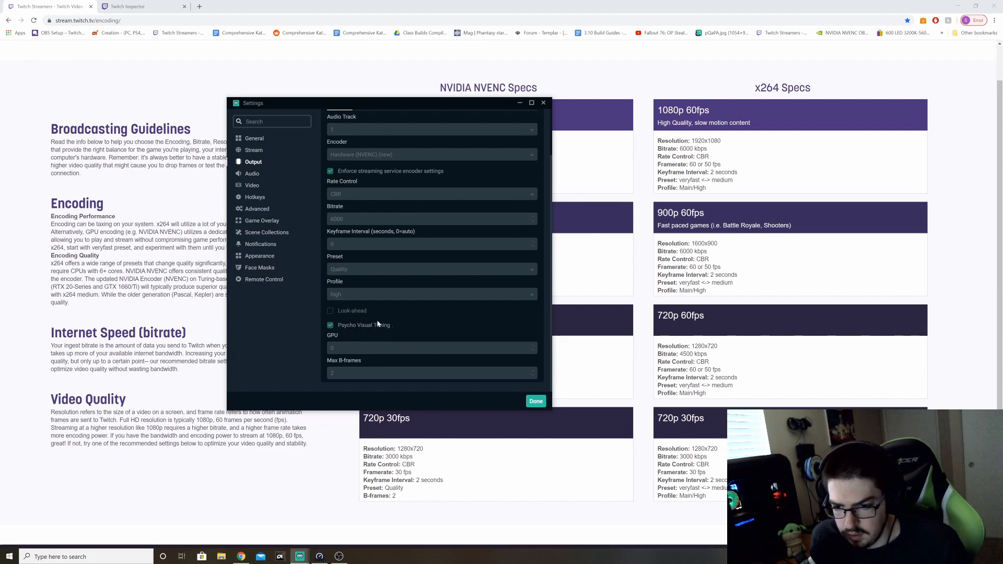
scroll(up, 3)
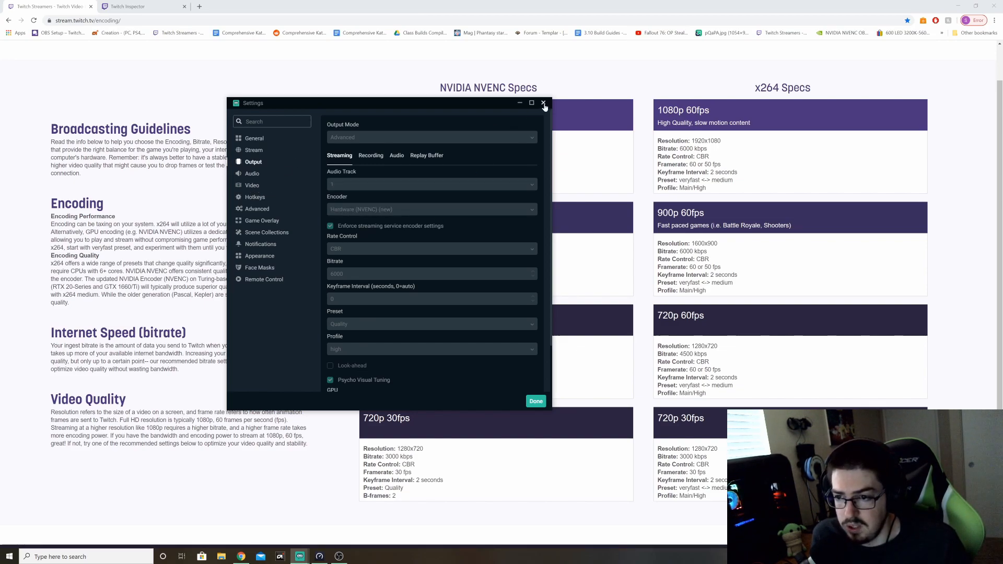
click(543, 103)
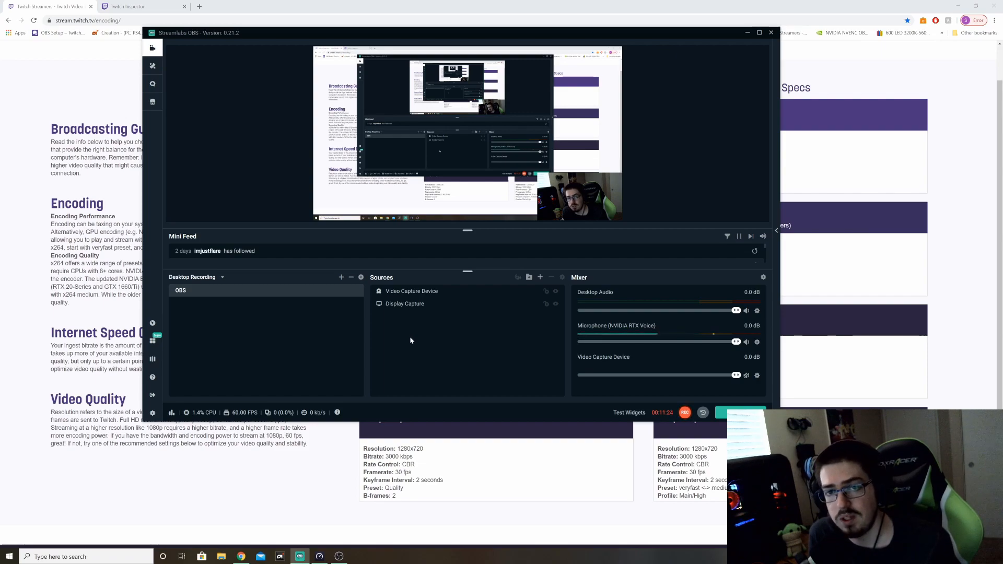
mouse_move(405, 332)
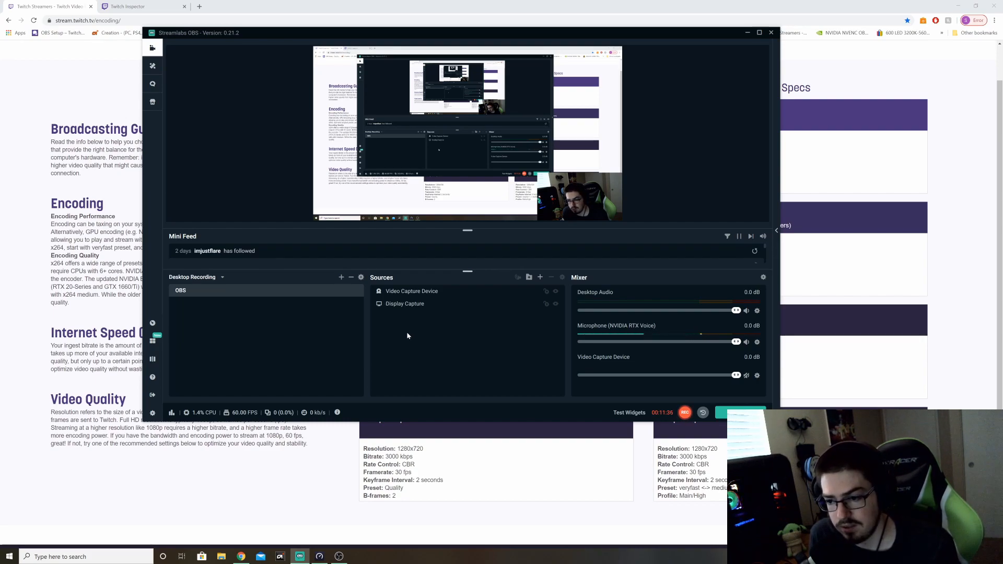
mouse_move(404, 335)
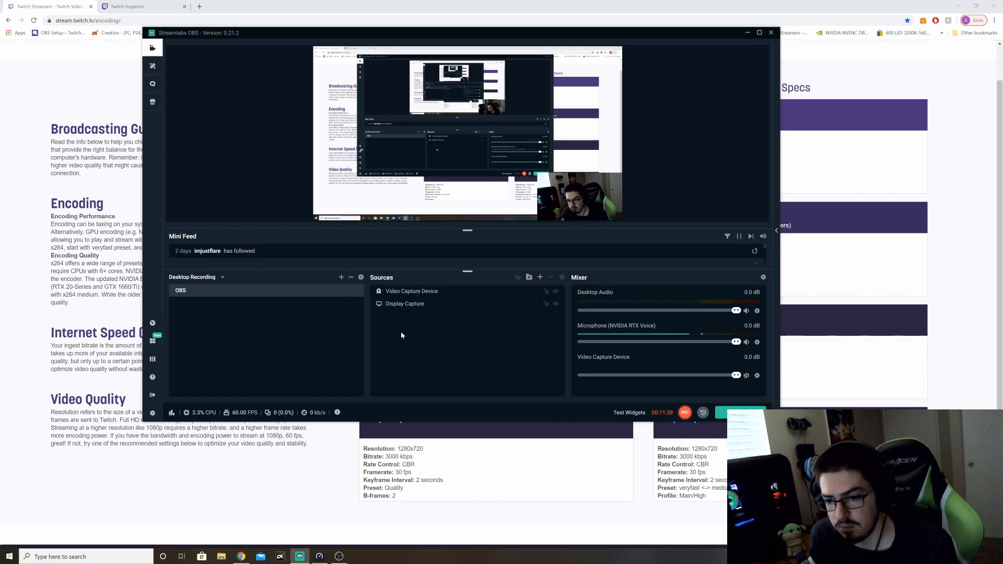